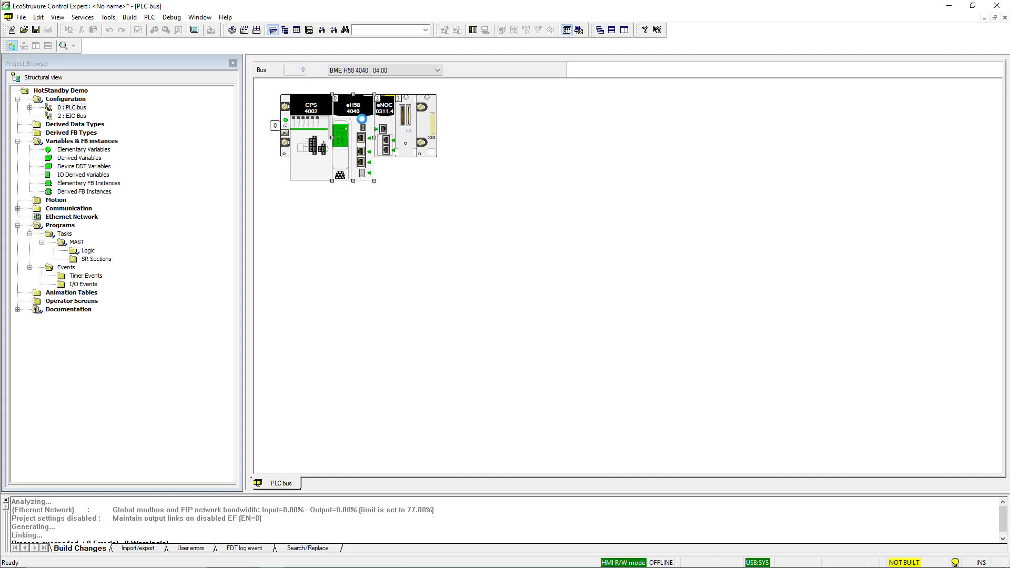
- Review the Hot Standby CPU configuration and what it executes in standby
double_click(350, 113)
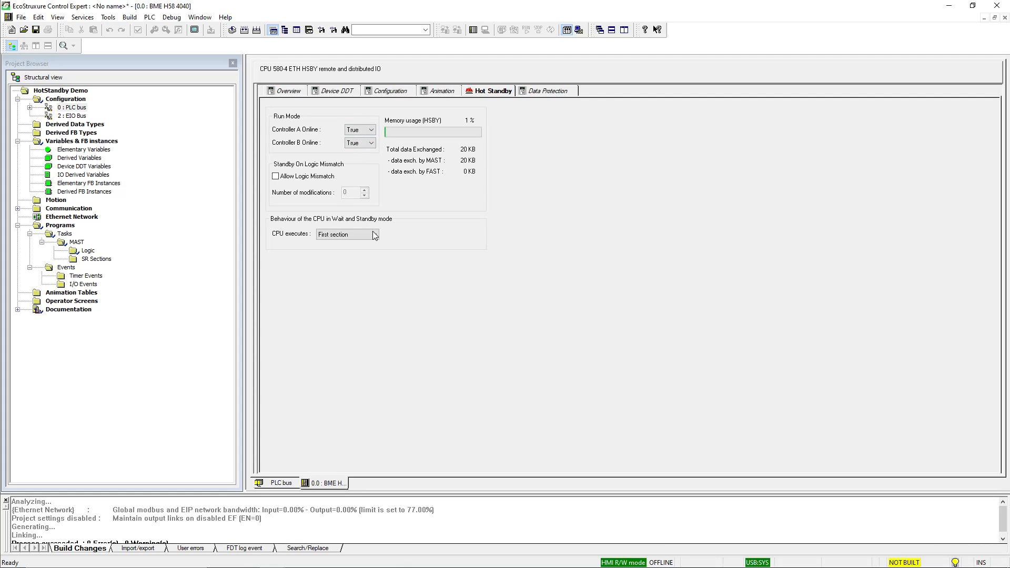
left_click(374, 234)
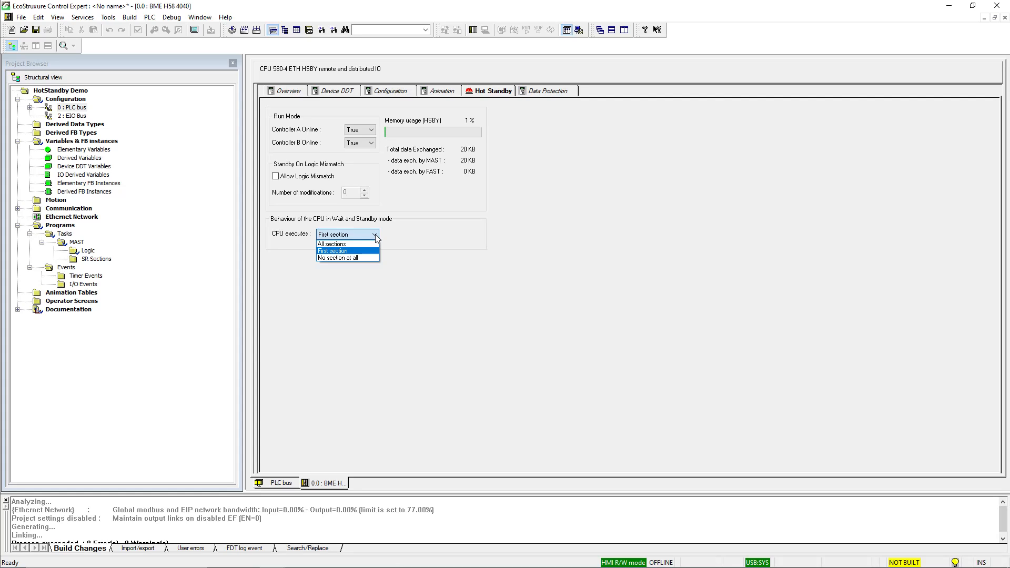
mouse_move(359, 257)
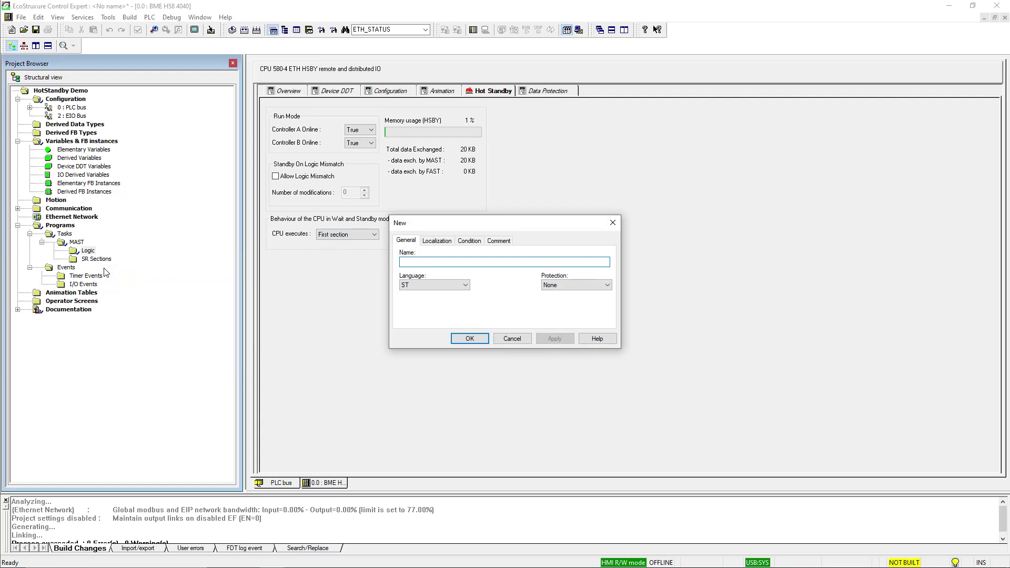
- Create a new ST section named Standby_Diagnostics under MAST logic
type("Standby_")
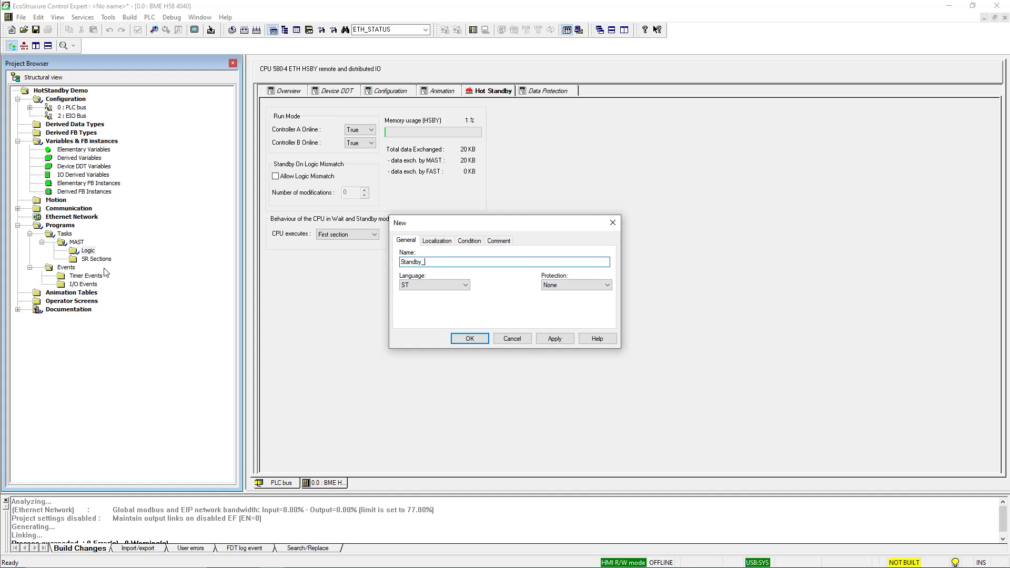
type("Diagnostics")
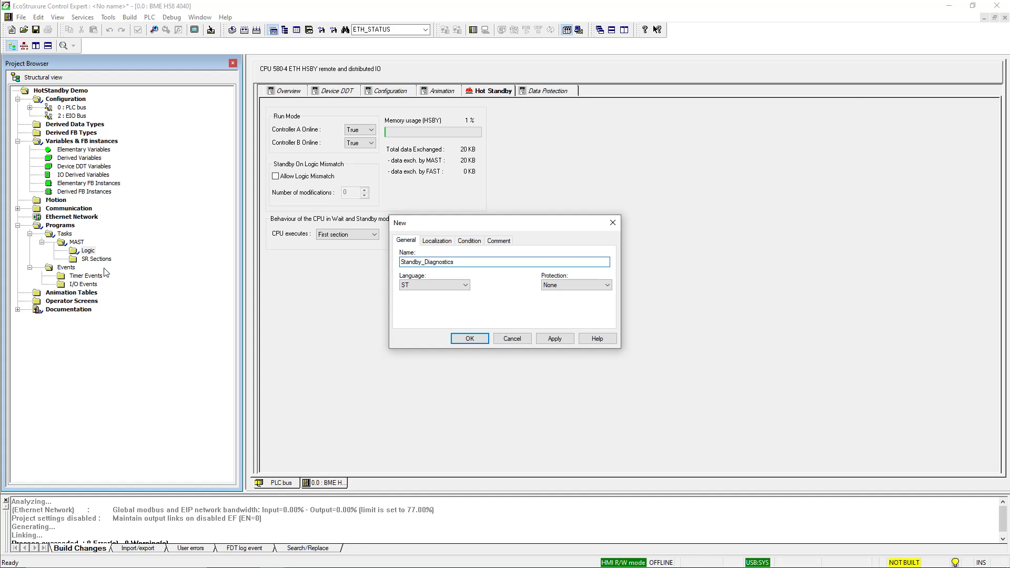
left_click(469, 339)
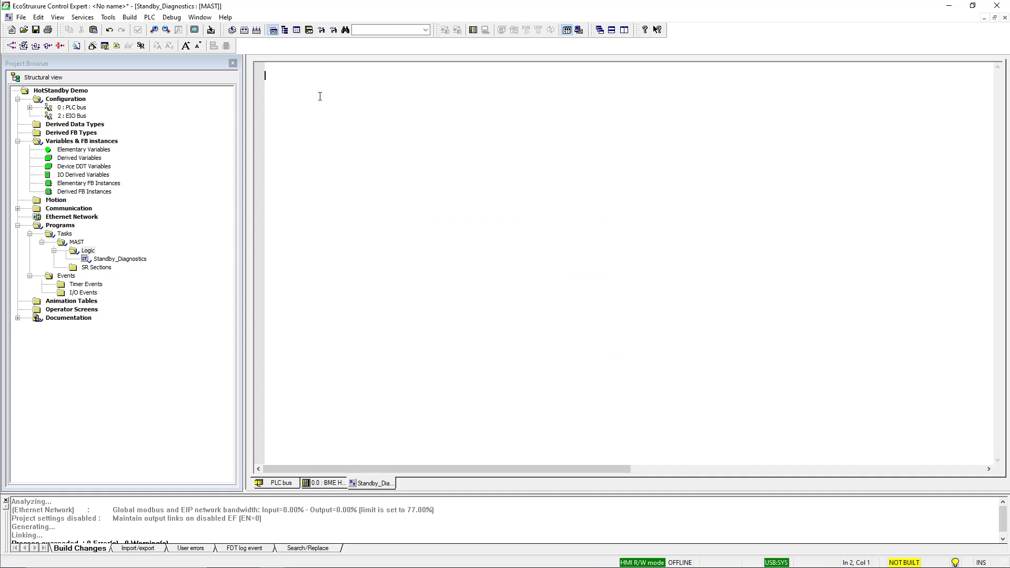
- Insert ECPU_HSBY_1.LOCAL_HSBY_STS.REGISTER[0] via Data Selection as the assignment target
right_click(319, 96)
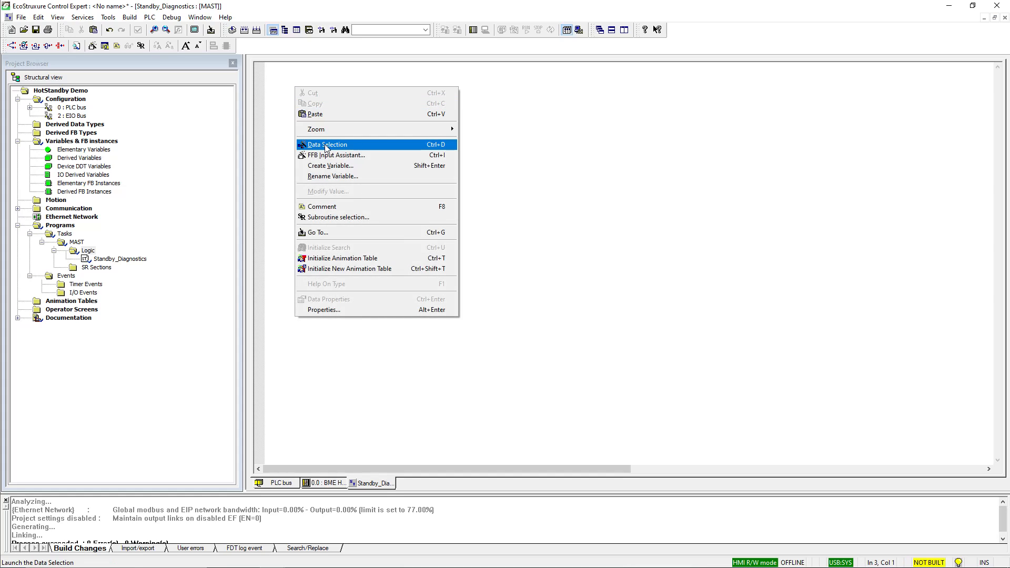
left_click(326, 144)
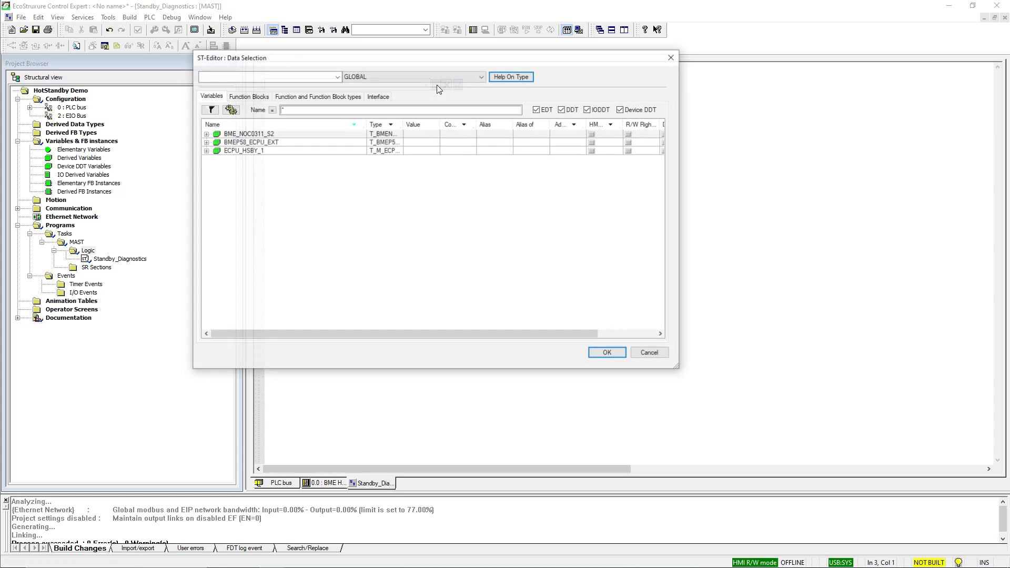
left_click(206, 151)
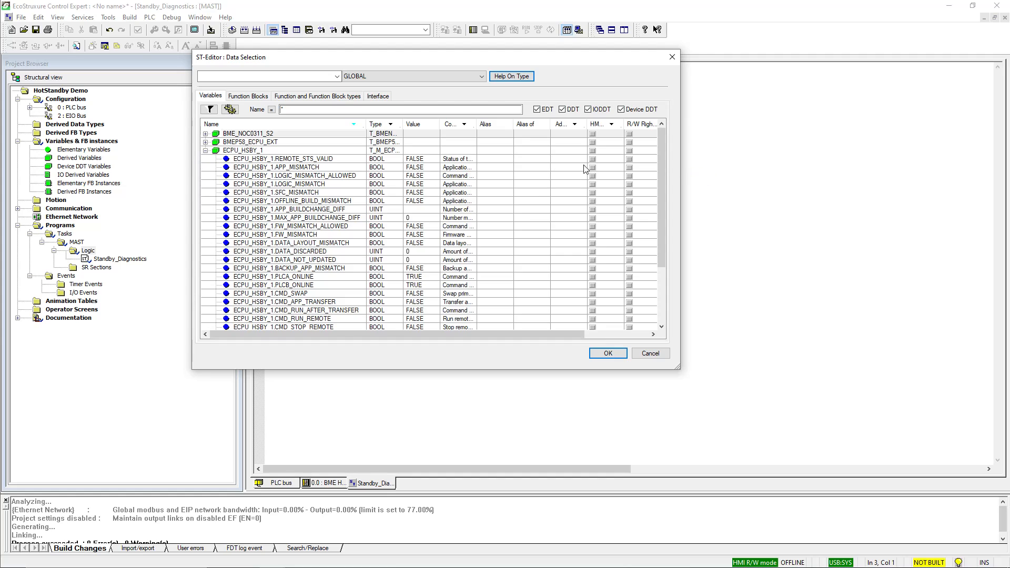
scroll("down", 3)
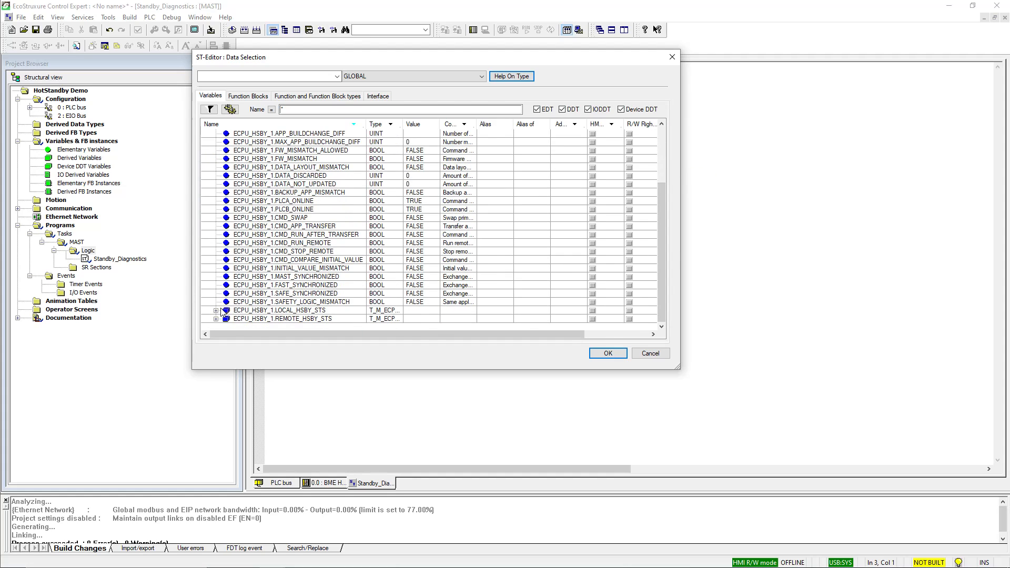
left_click(216, 309)
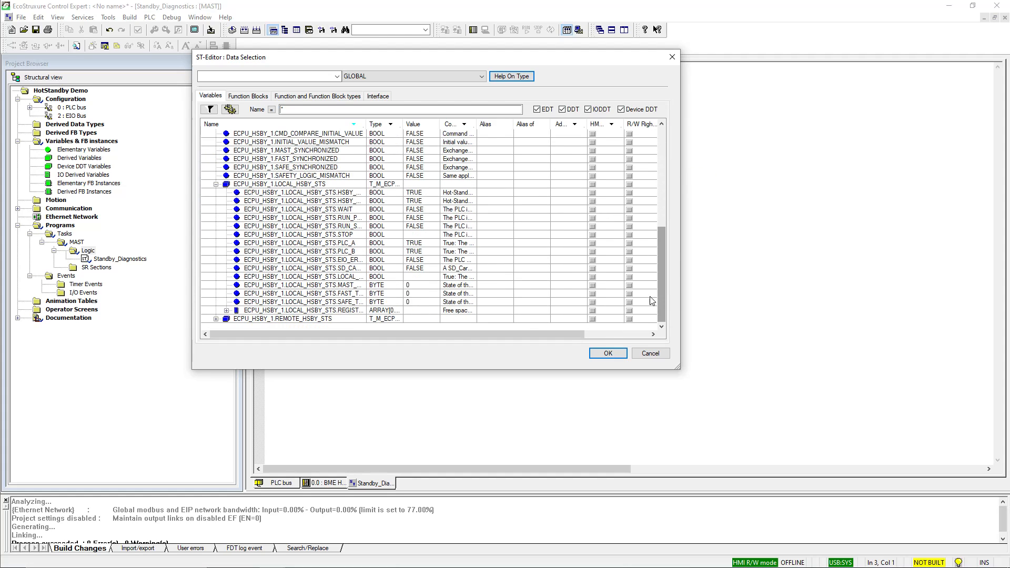
left_click(214, 309)
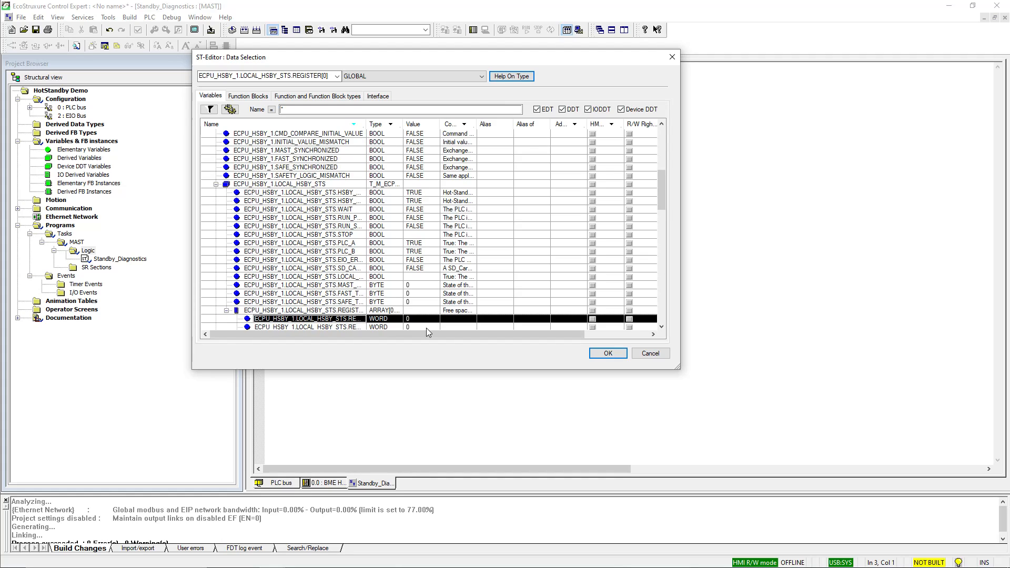
left_click(608, 353)
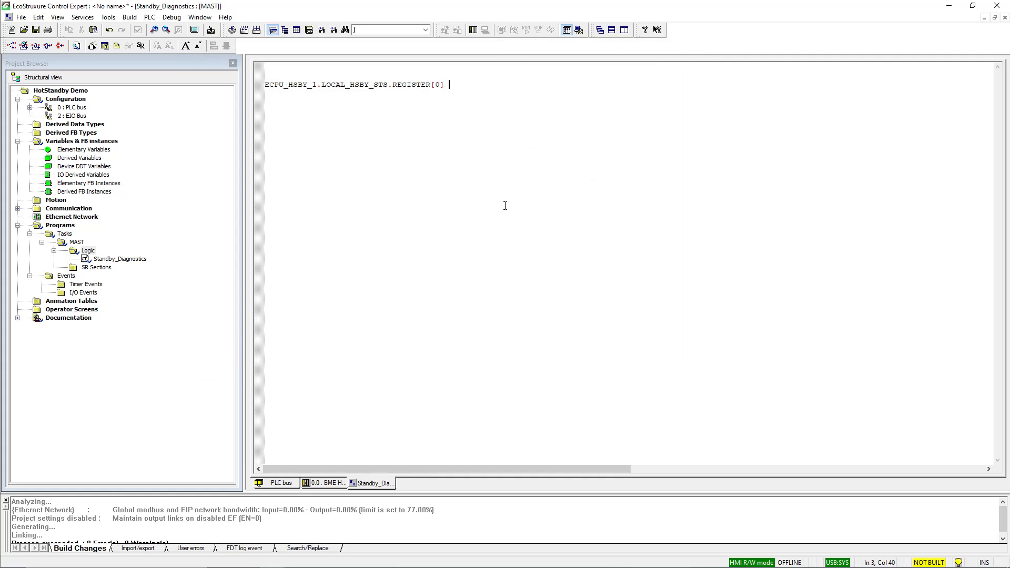
- Assign BME_NOC0311_S2.ETH_STATUS to it, then create the Swap_Diagnostics ST section
type(":=")
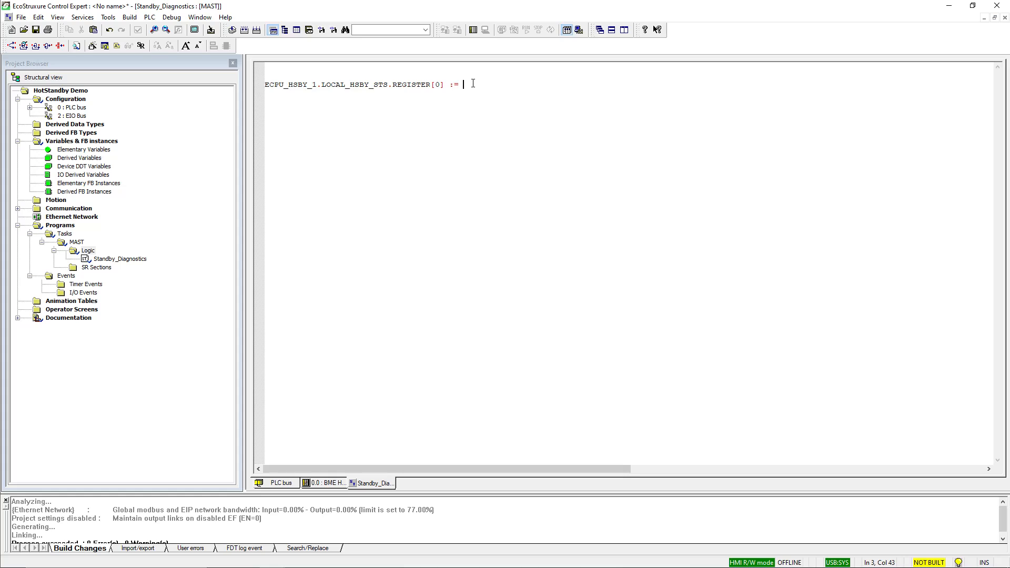
left_click(469, 84)
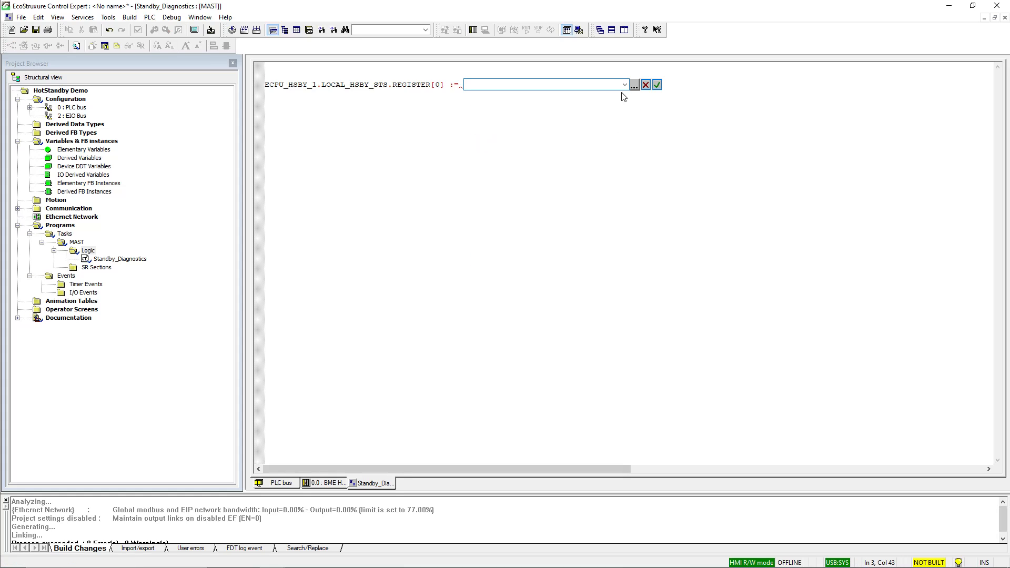
left_click(634, 84)
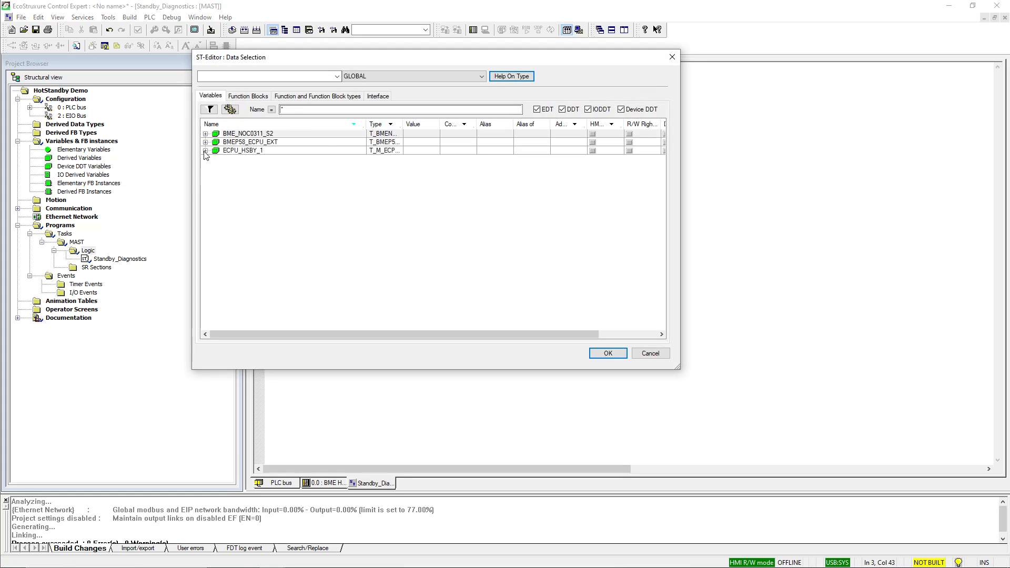
left_click(206, 133)
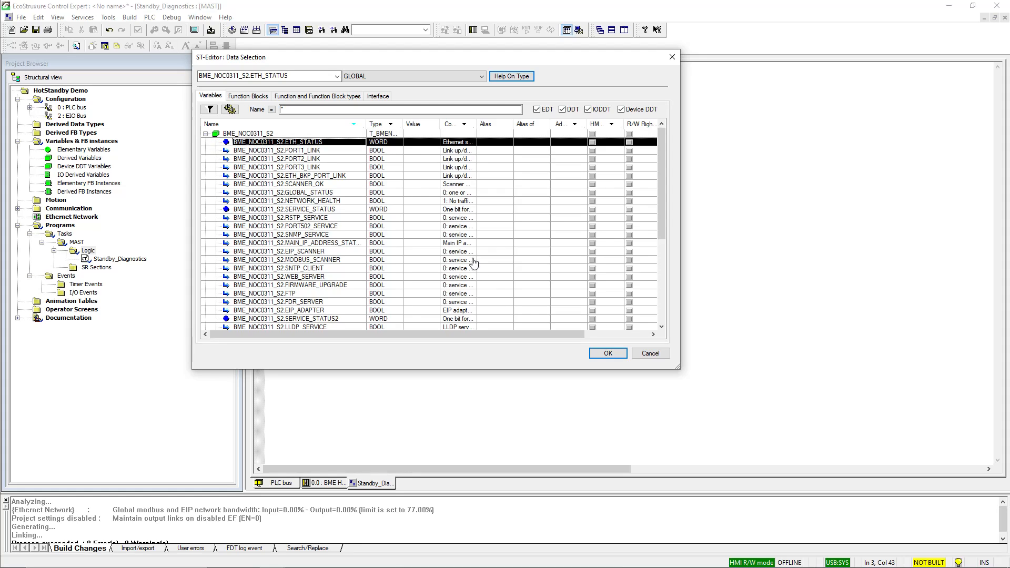
left_click(608, 354)
type("Swap_Diagnostics")
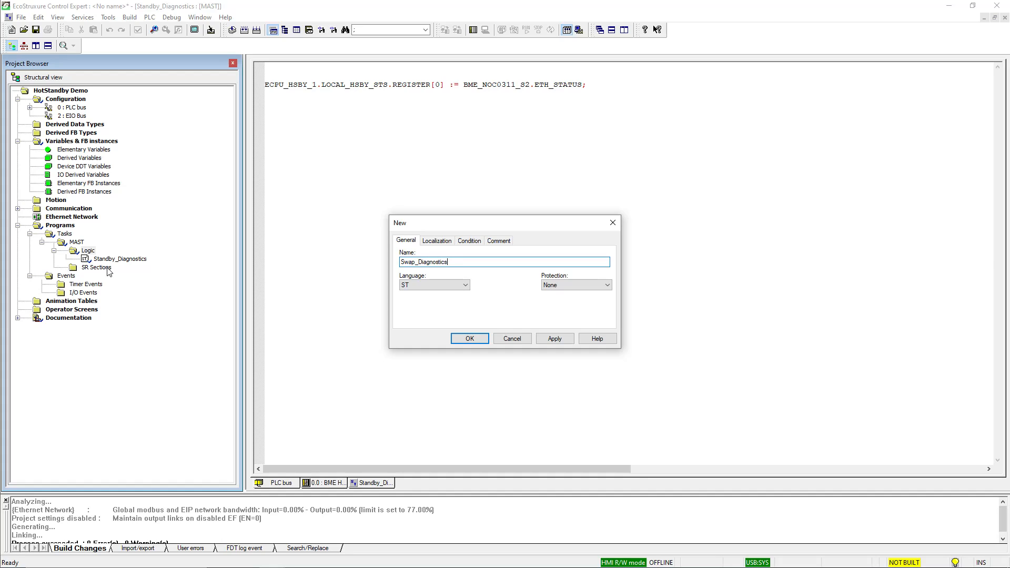
left_click(469, 339)
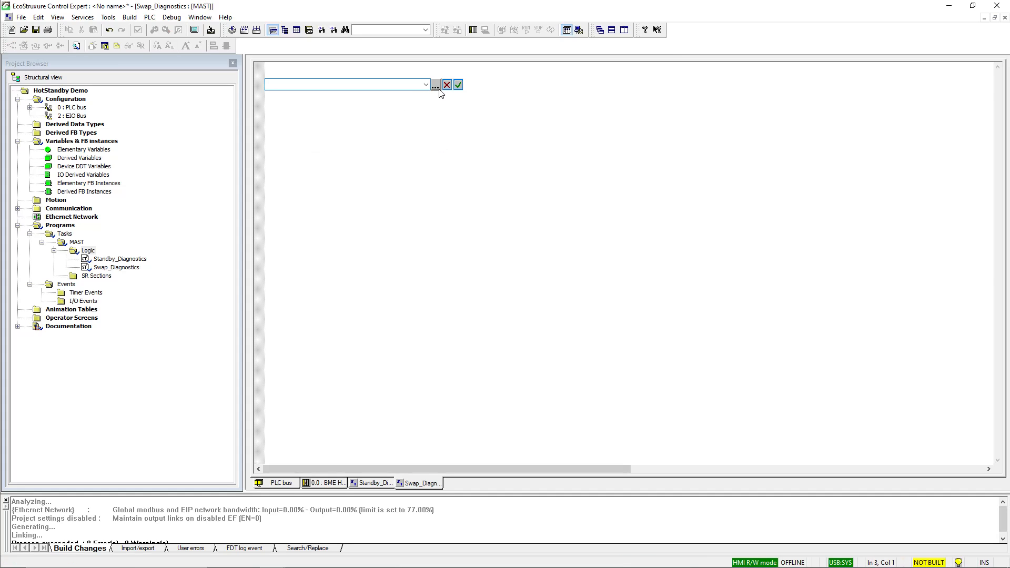
- Write ECPU_HSBY_1.CMD_RUN_AFTER_TRANSFER := TRUE; and begin the Standby line
left_click(435, 84)
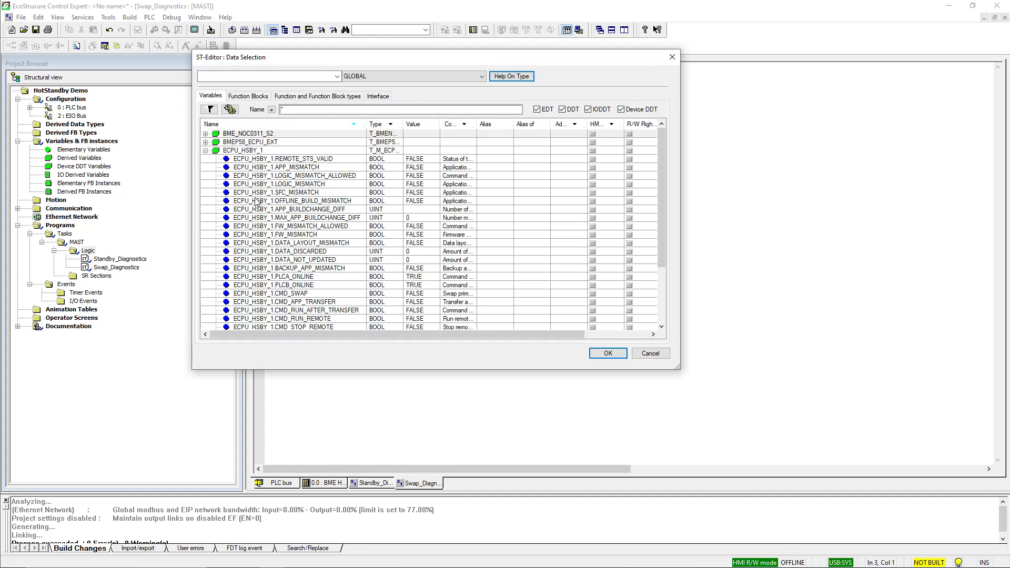
left_click(296, 309)
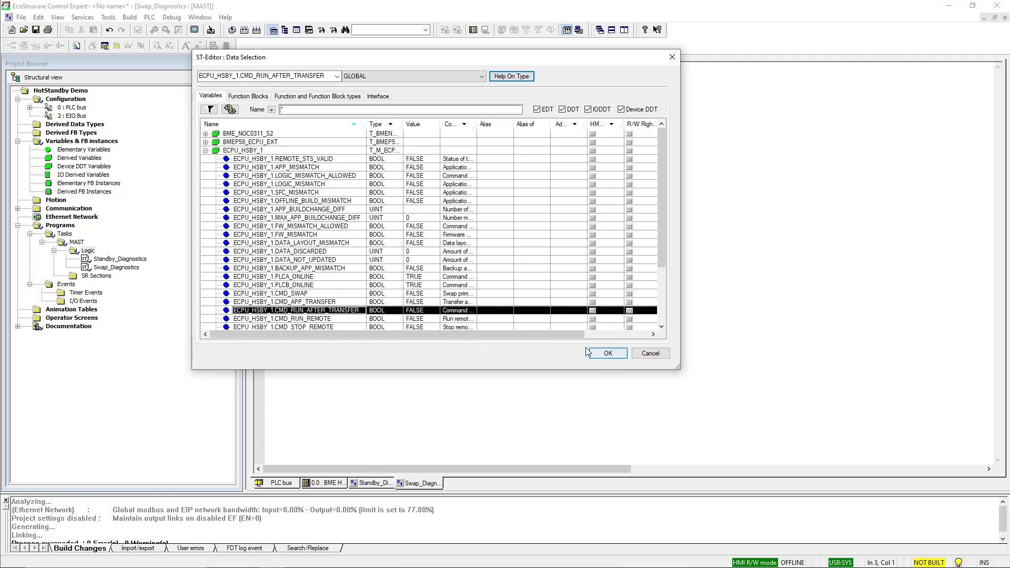
left_click(608, 353)
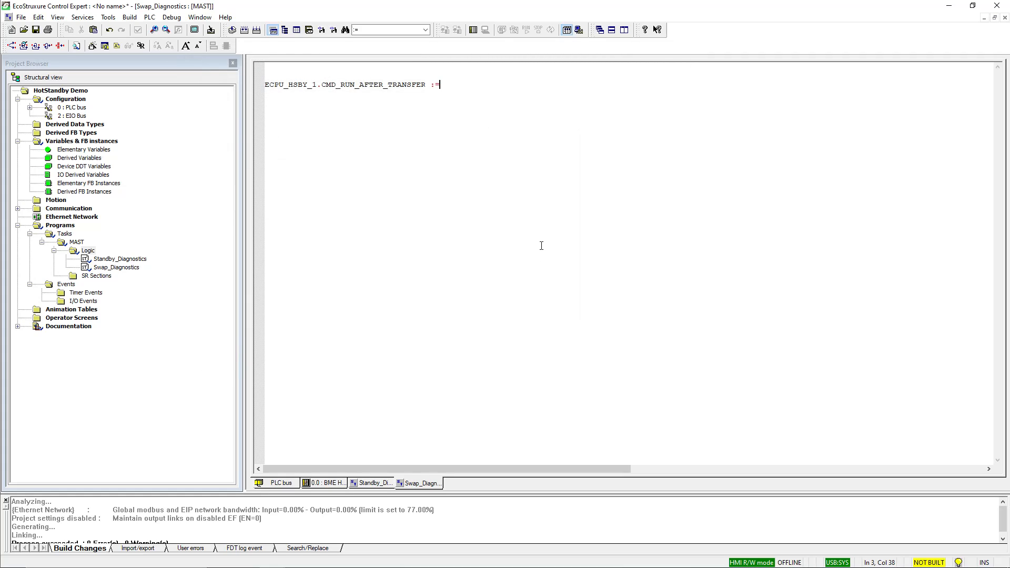
type("TRUE;")
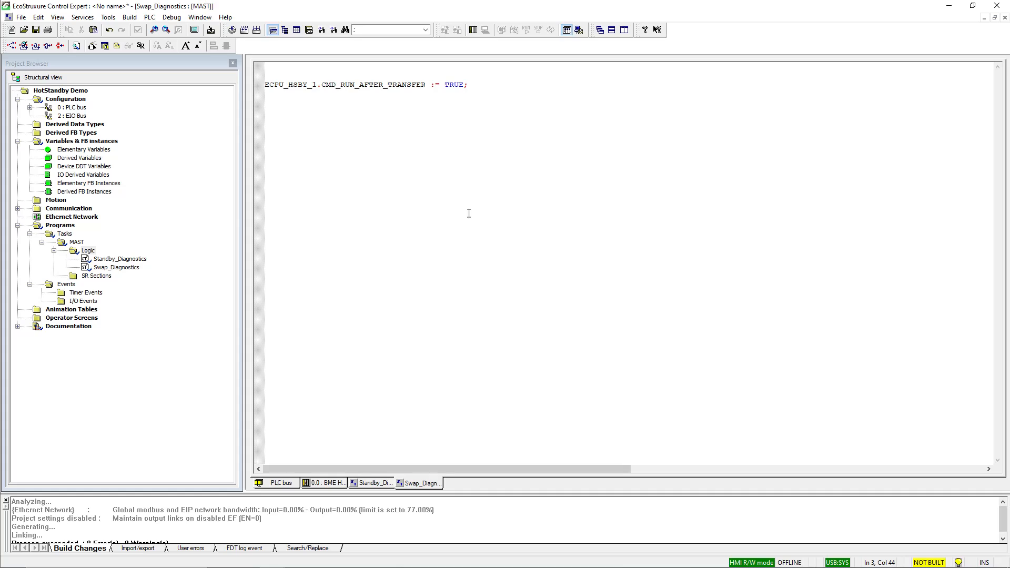
type("Standby")
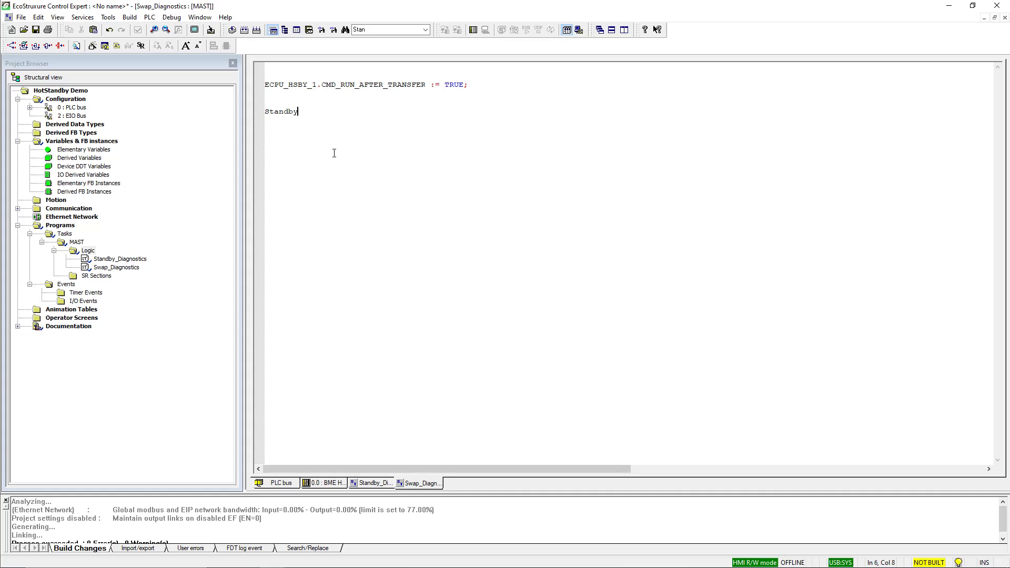
- Assign ECPU_HSBY_1.REMOTE_HSBY_STS.REGISTER[0] to Standby_NOC_Status
type("_NOC_Status")
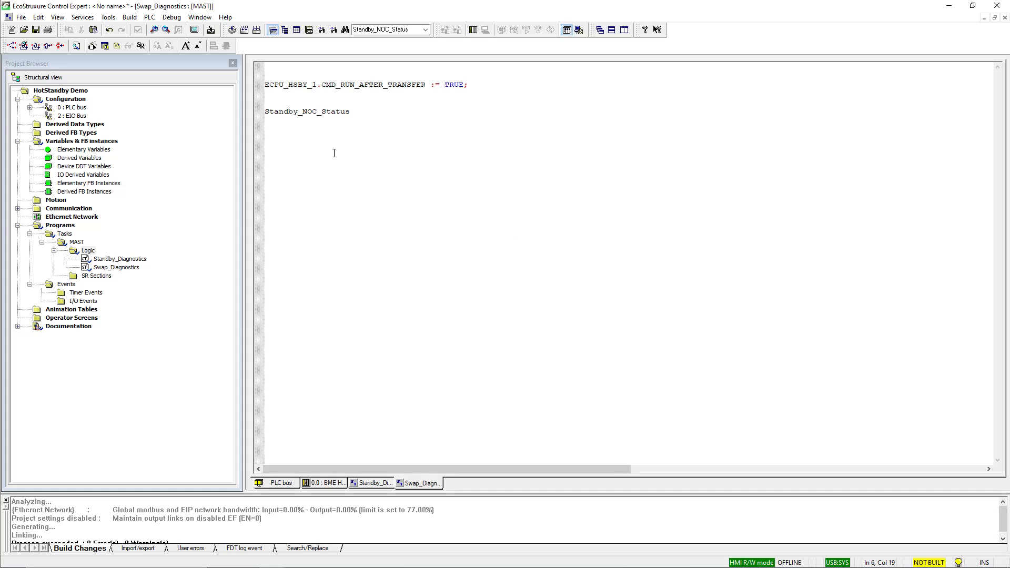
right_click(372, 112)
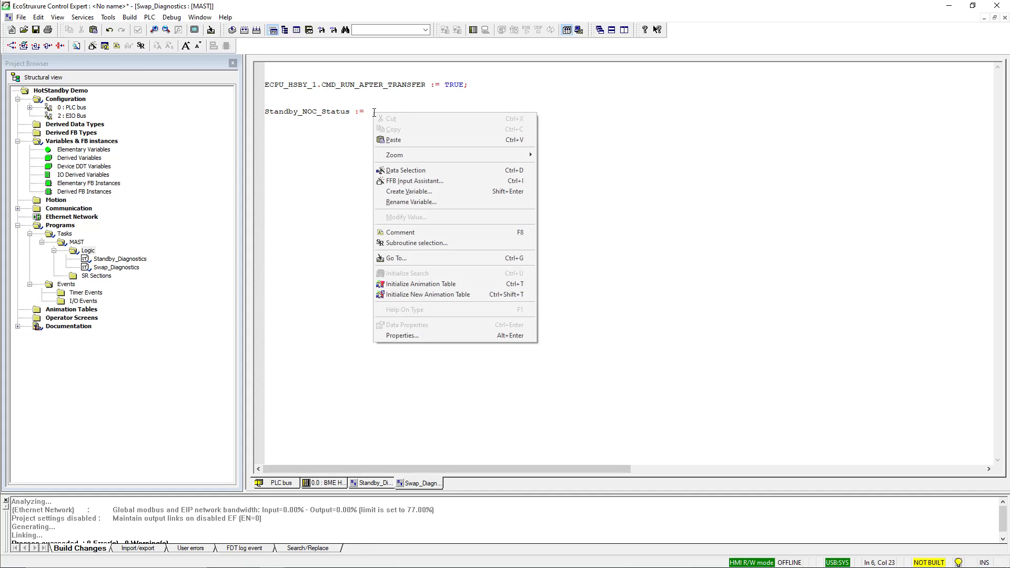
left_click(405, 170)
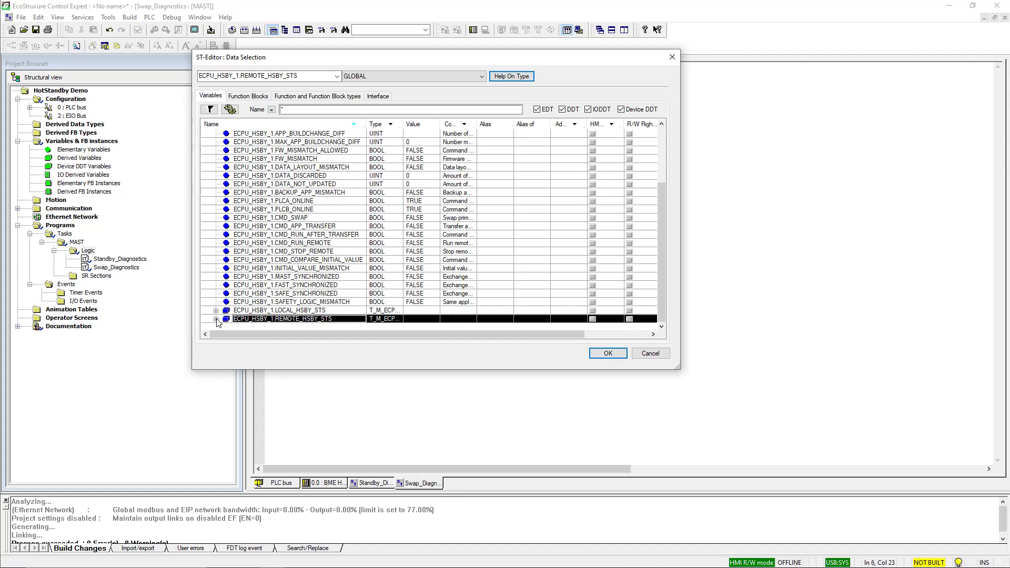
left_click(216, 318)
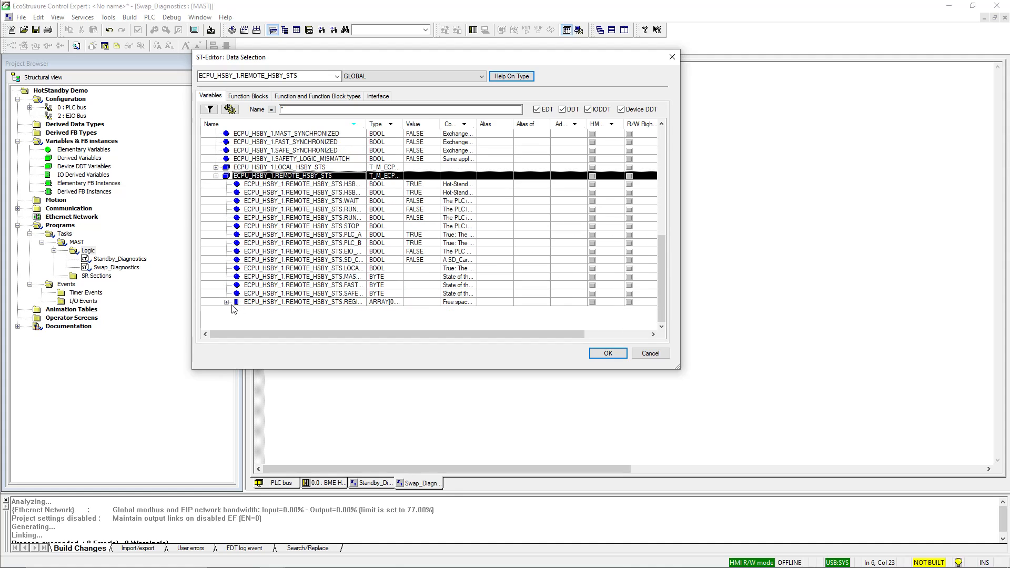
left_click(607, 353)
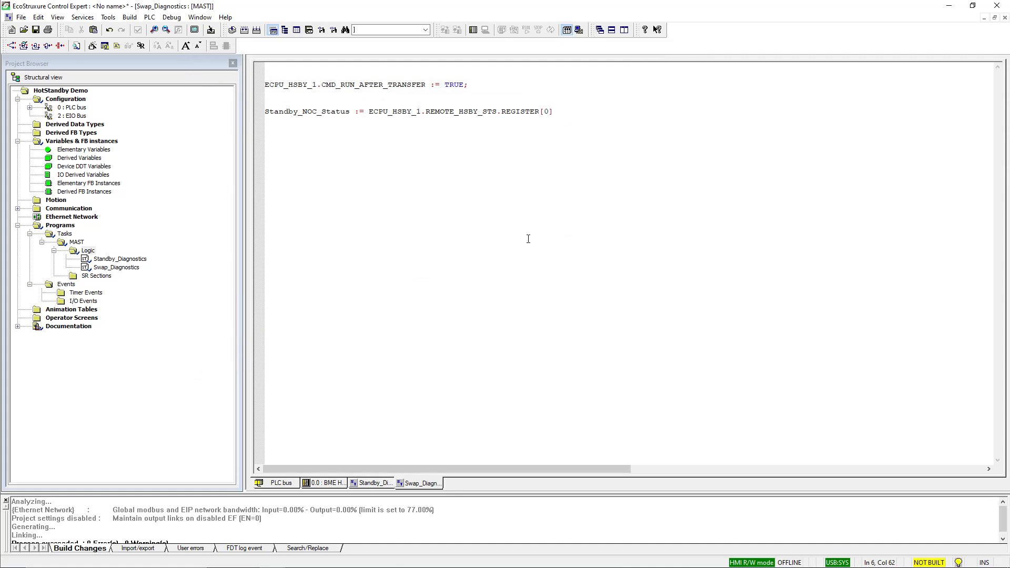
- Declare Standby_NOC_Status as a new WORD variable
right_click(307, 112)
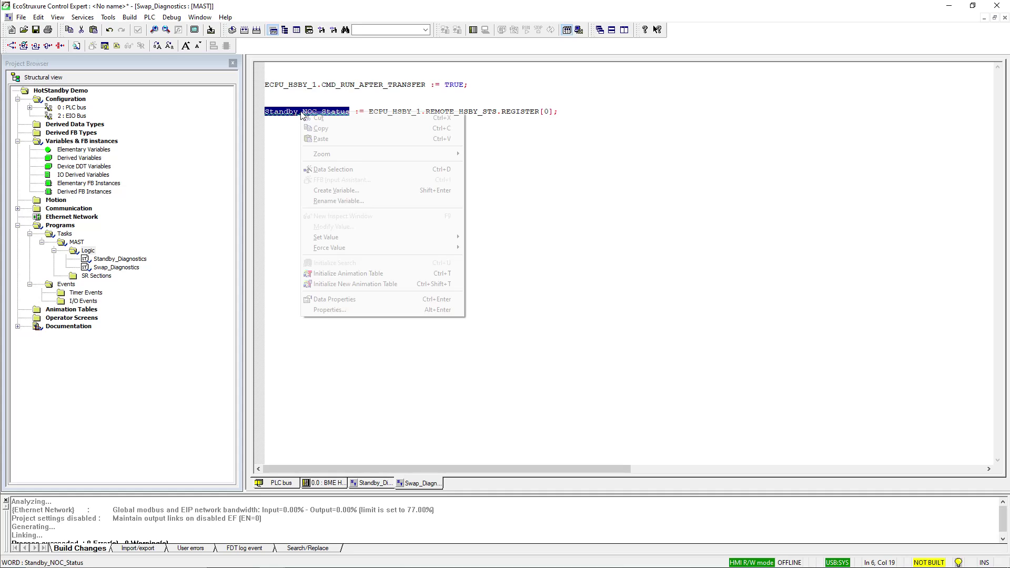
left_click(336, 189)
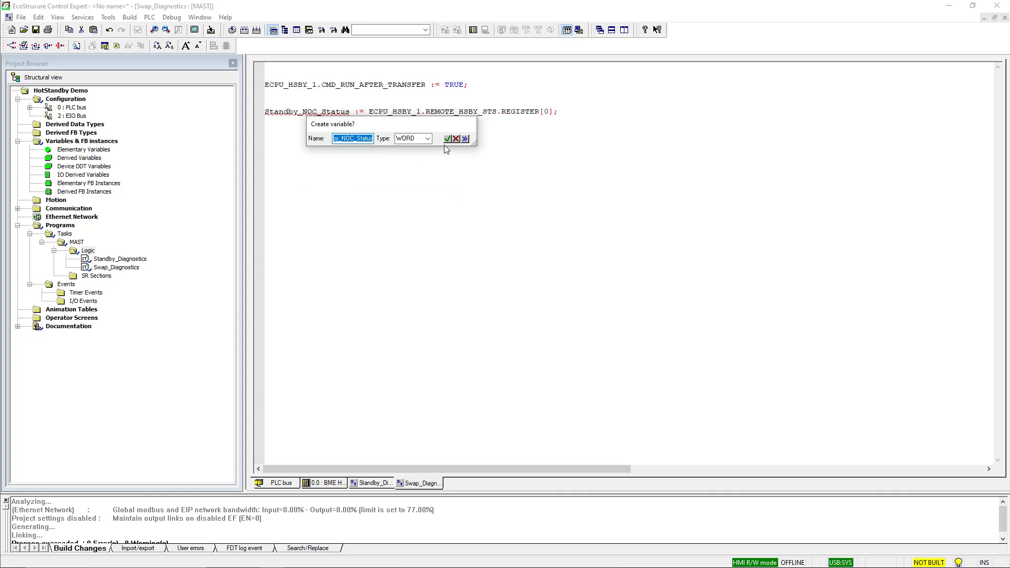
left_click(447, 139)
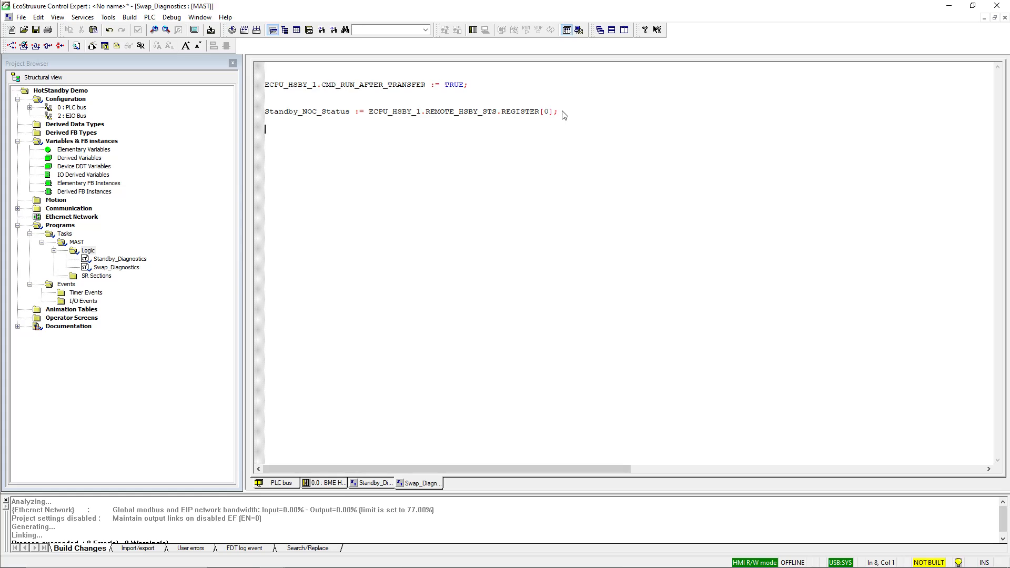
mouse_move(124, 104)
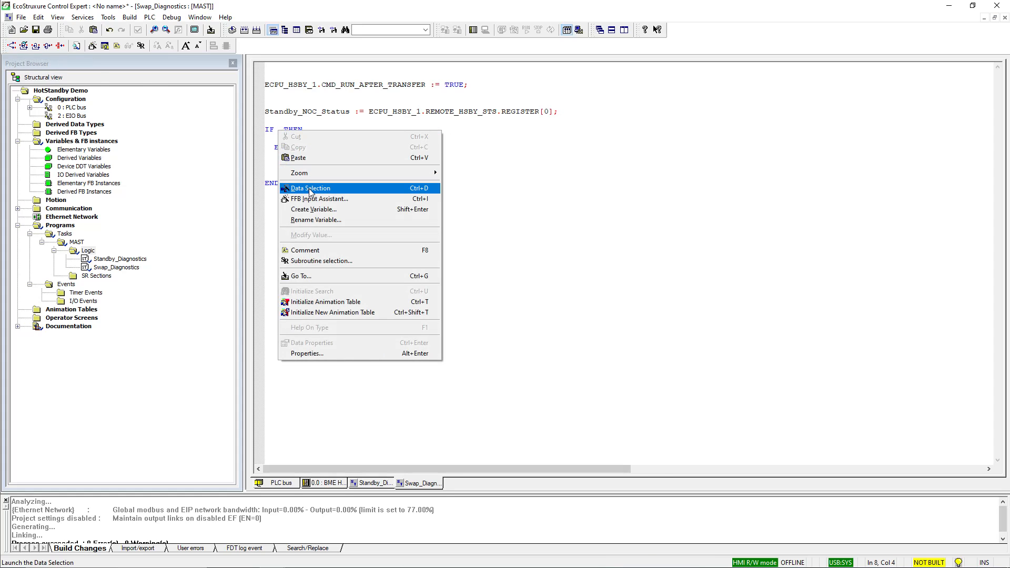
- Write the IF condition NOT BME_NOC0311_S2.PORT1_LINK AND Standby_NOC_Status.0
left_click(309, 187)
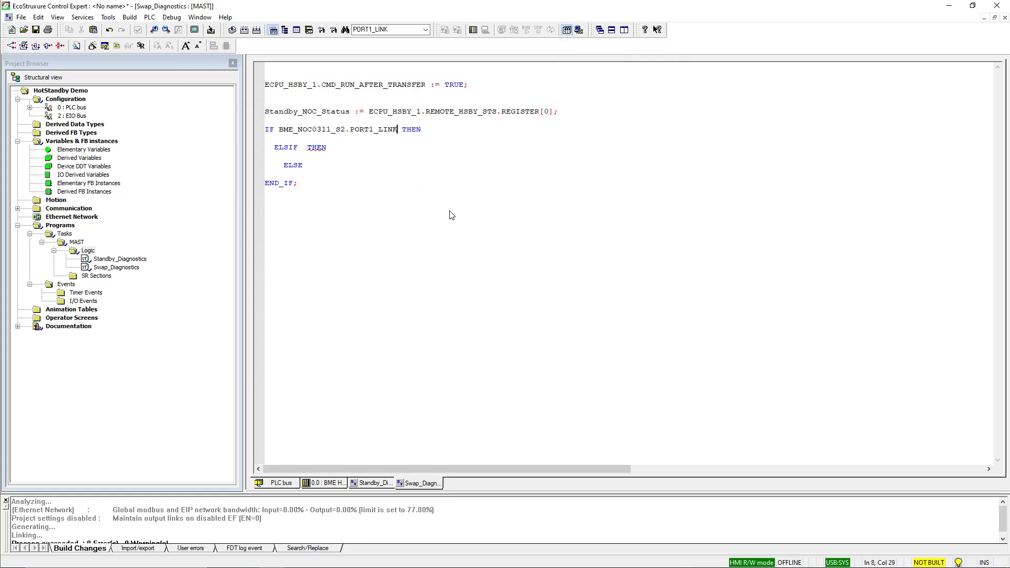
type("NOT")
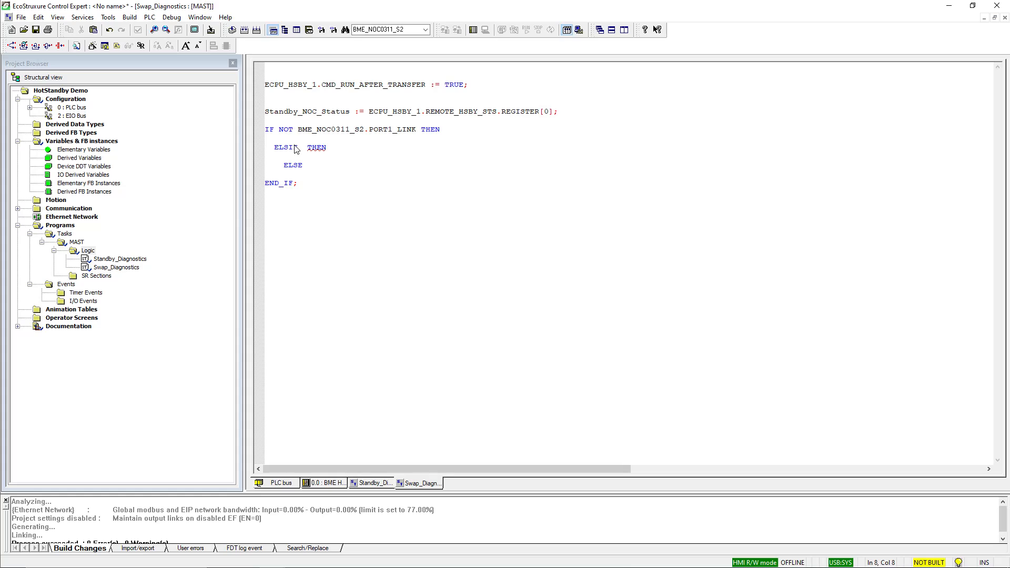
type("AND")
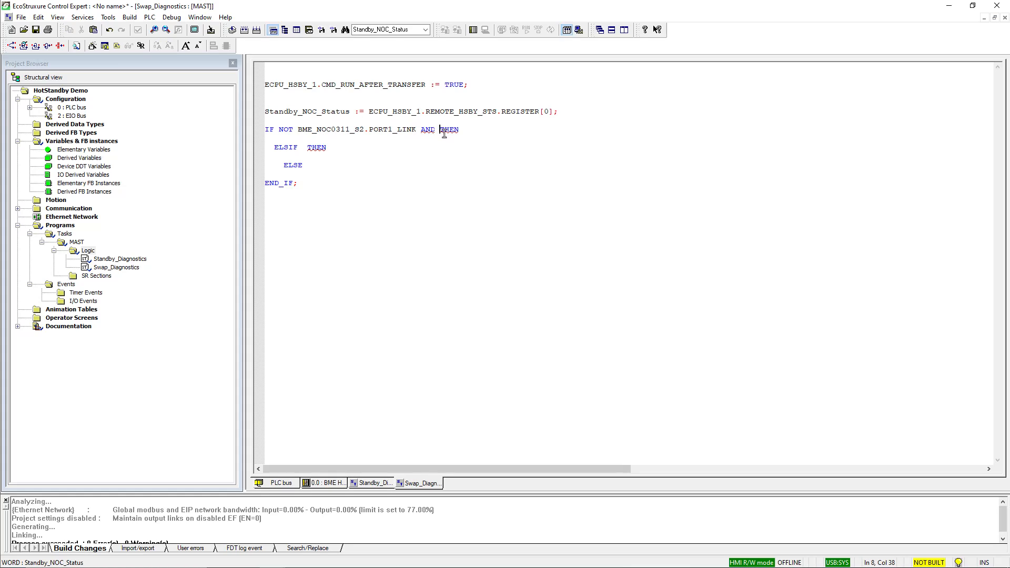
type("Standby_NOC_Status")
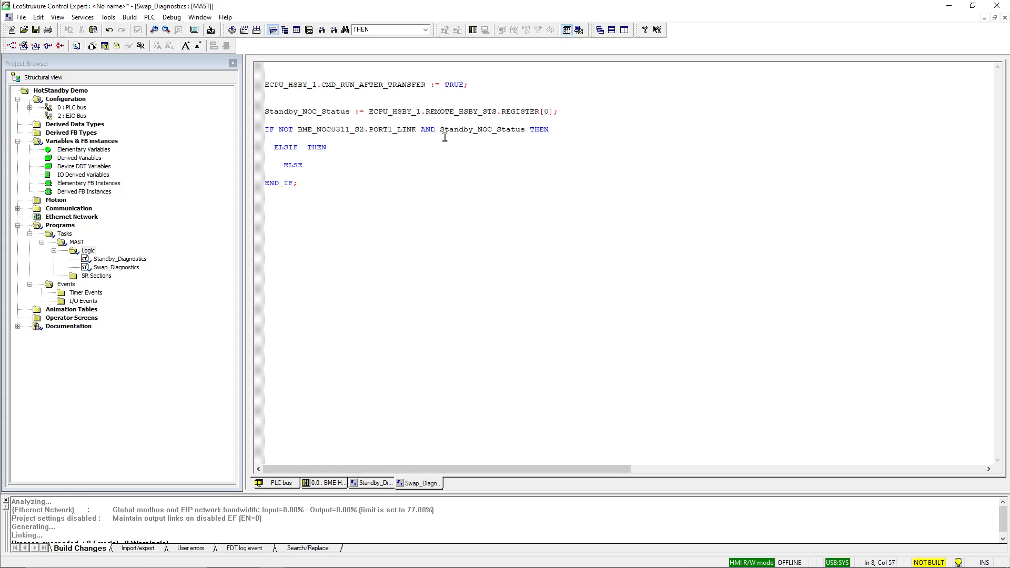
type("0")
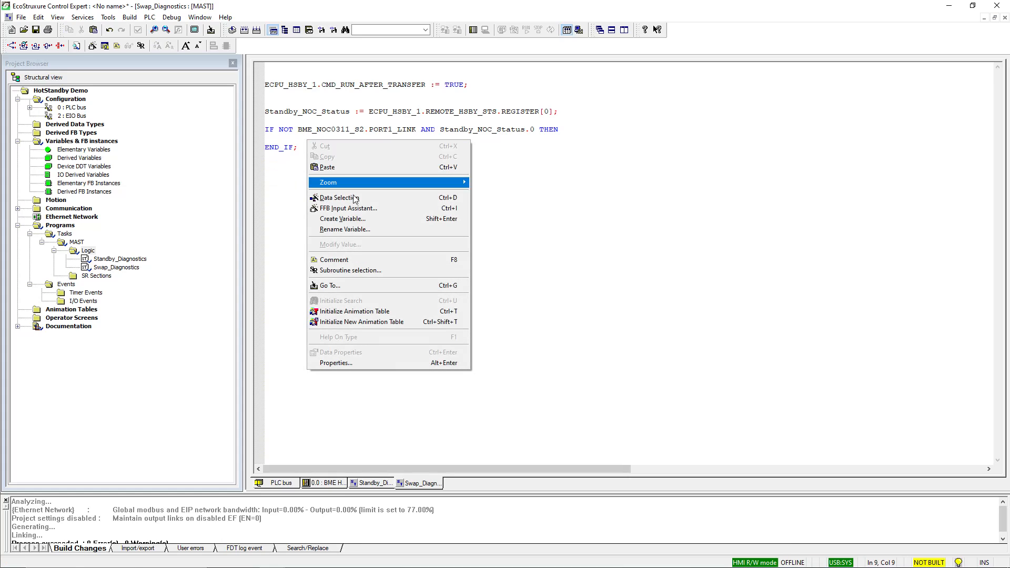
- Set ECPU_HSBY_1.CMD_SWAP := TRUE inside the IF body
left_click(338, 198)
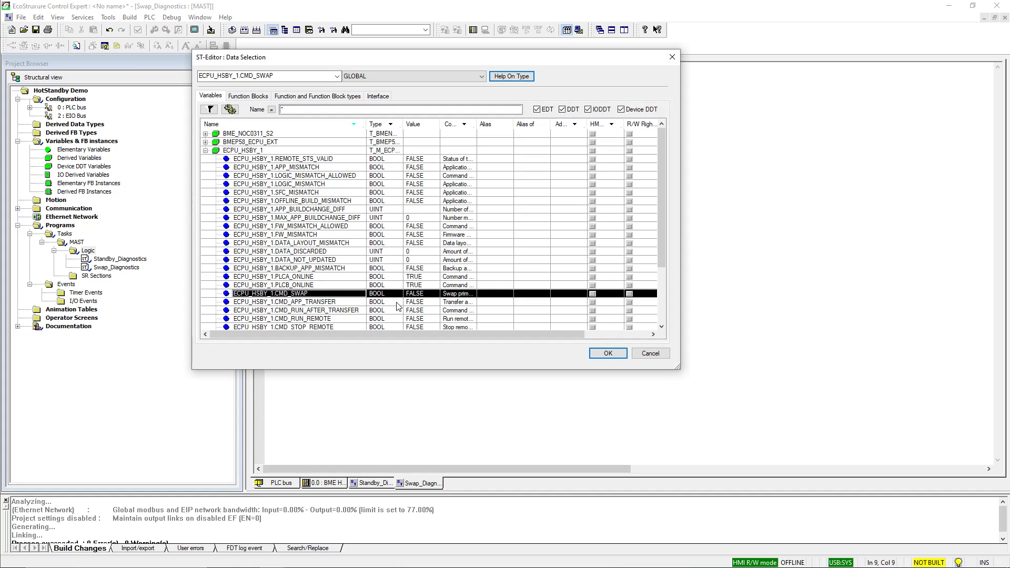
left_click(608, 354)
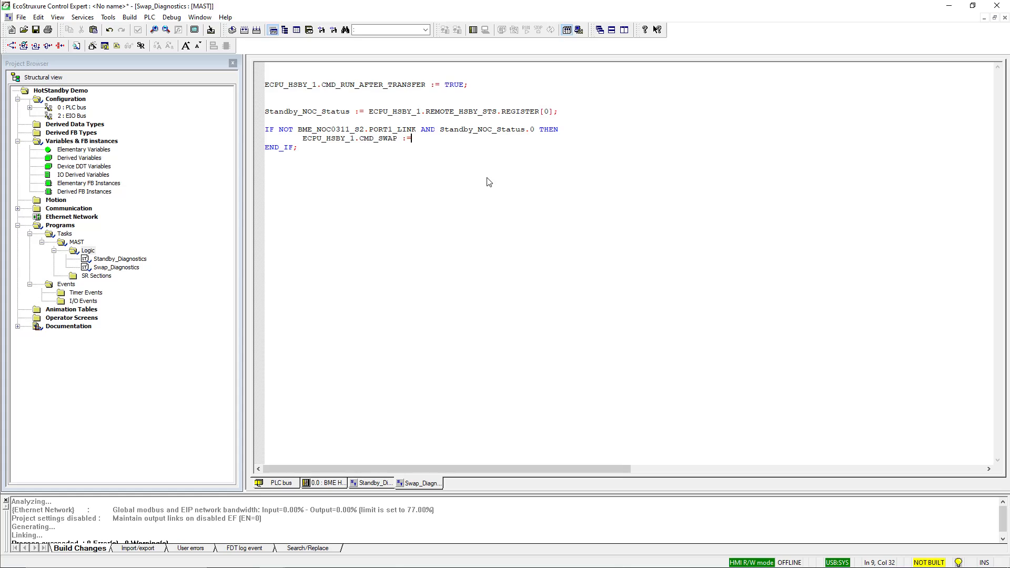
type("TRUE;")
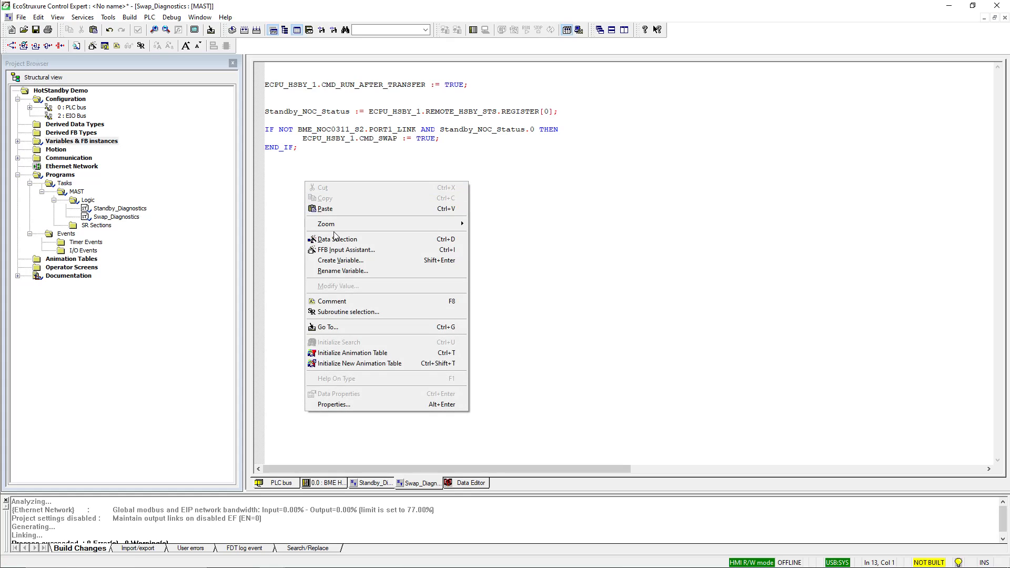
- Insert a TON_0 call with IN := Cooldown, PT := t#120s, creating Cooldown as EBOOL
left_click(345, 249)
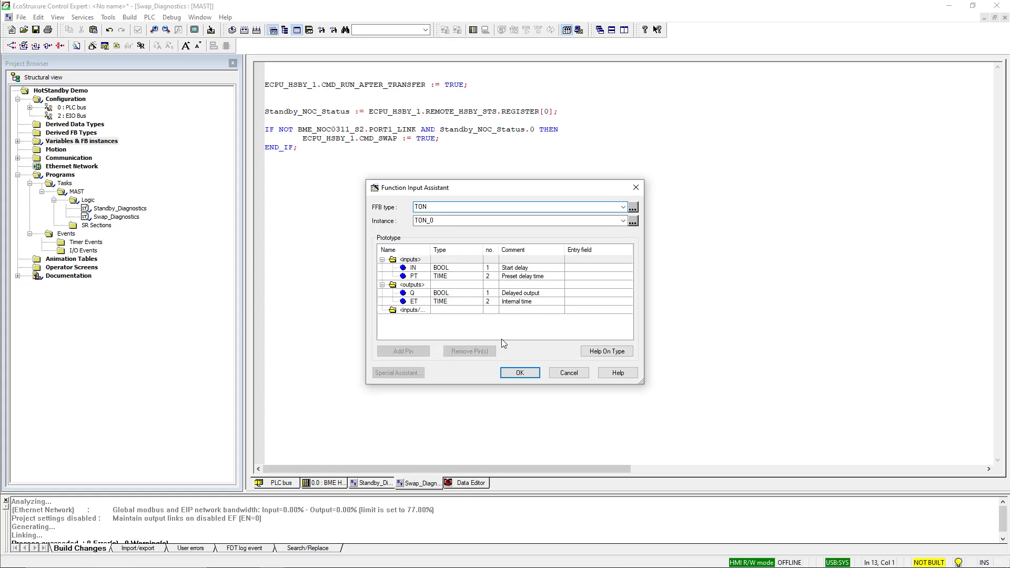
left_click(519, 372)
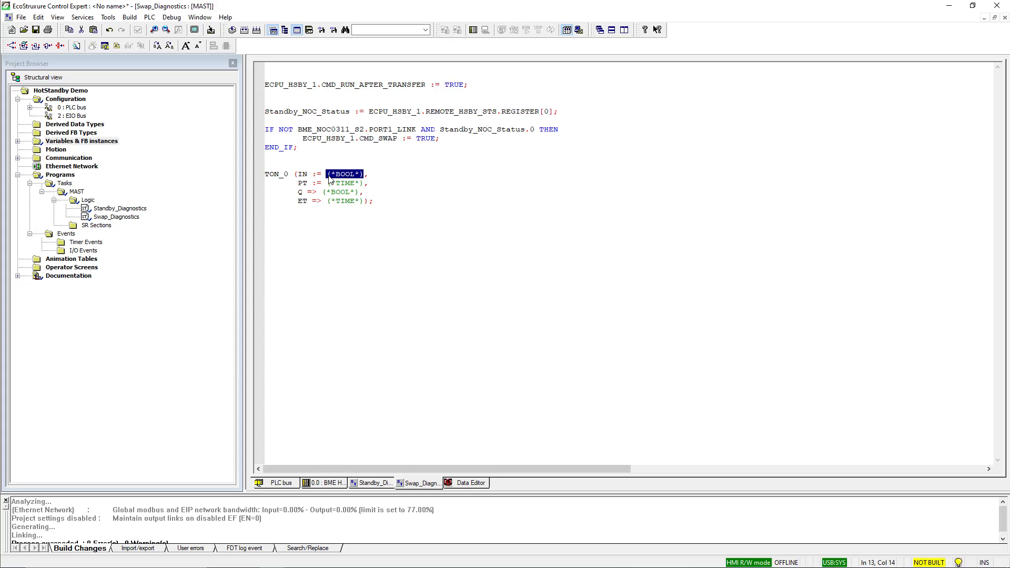
type("Cooldown")
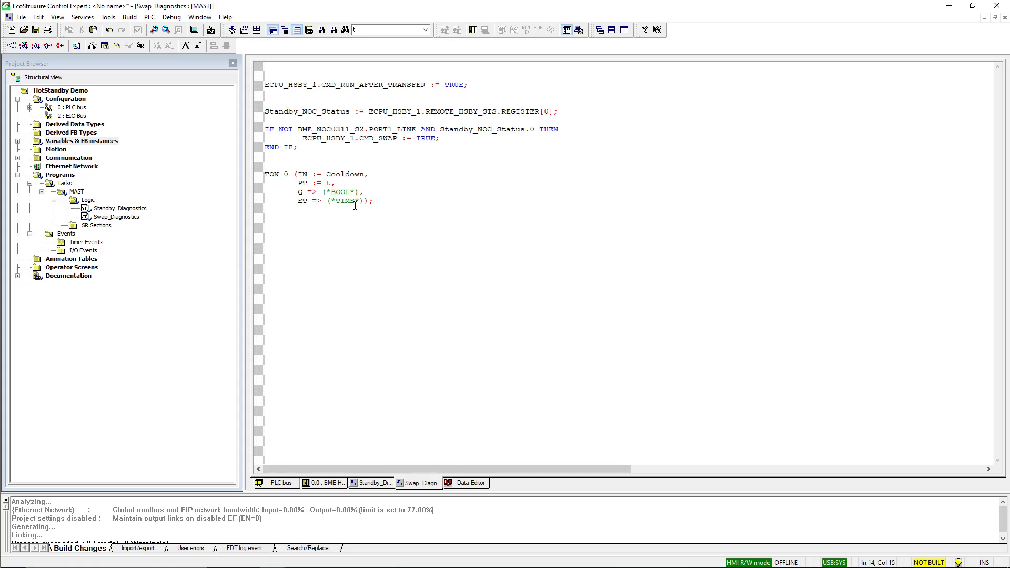
type("#120s")
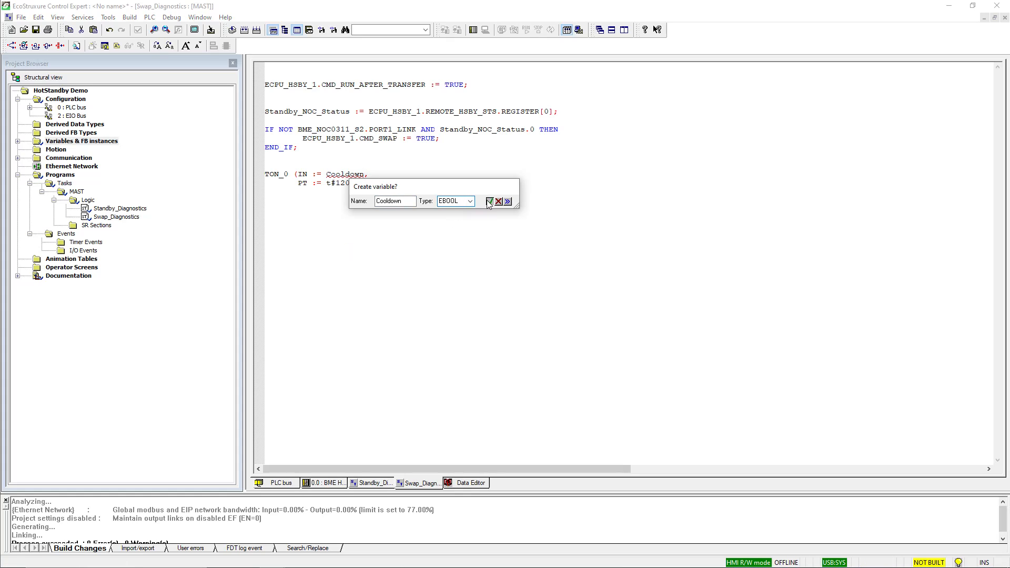
left_click(489, 201)
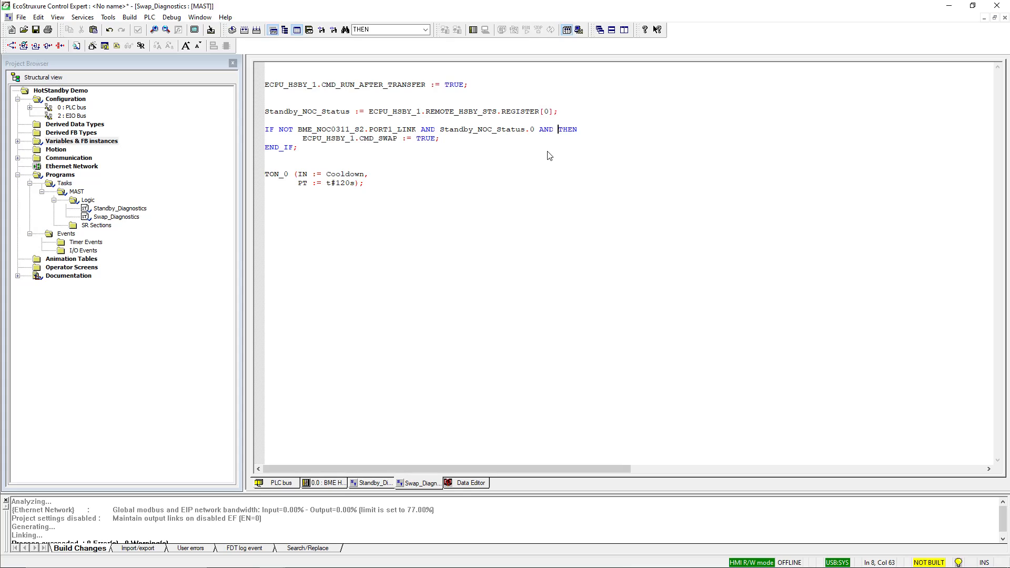
- Require NOT Cooldown in the IF condition and set Cooldown := TRUE on swap
type("NOT Cooldown")
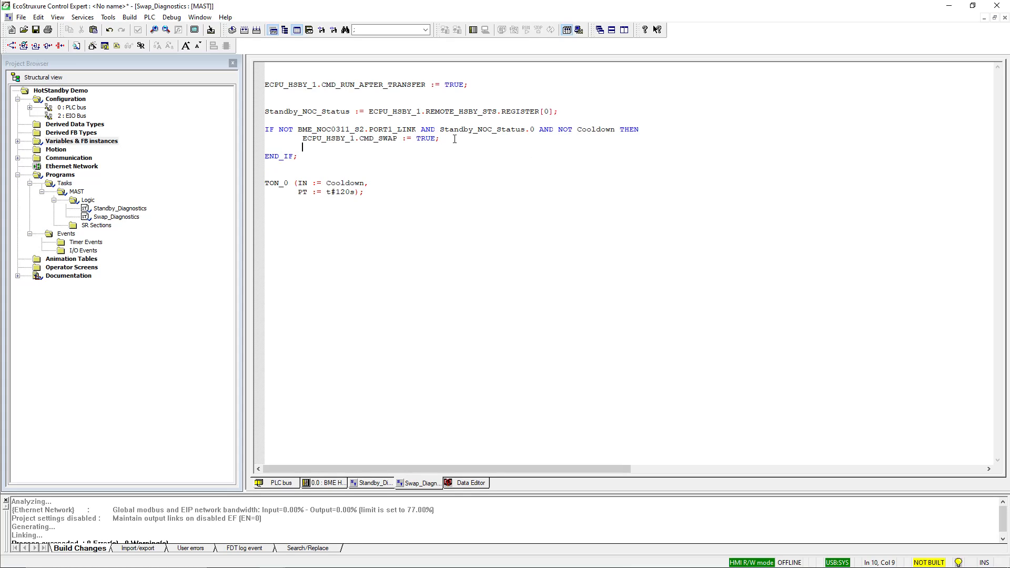
type("Cooldown")
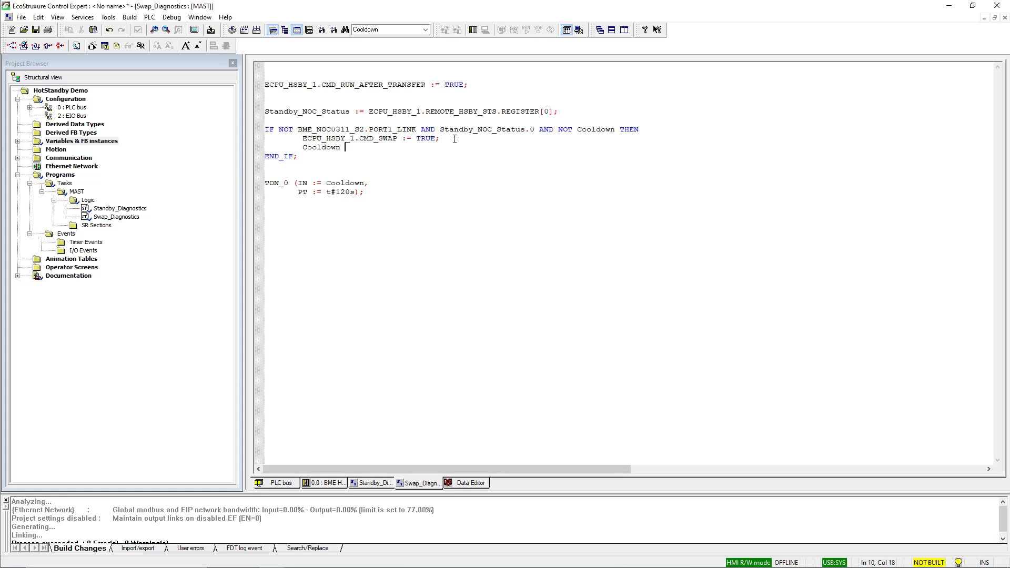
type(":= TRUE;")
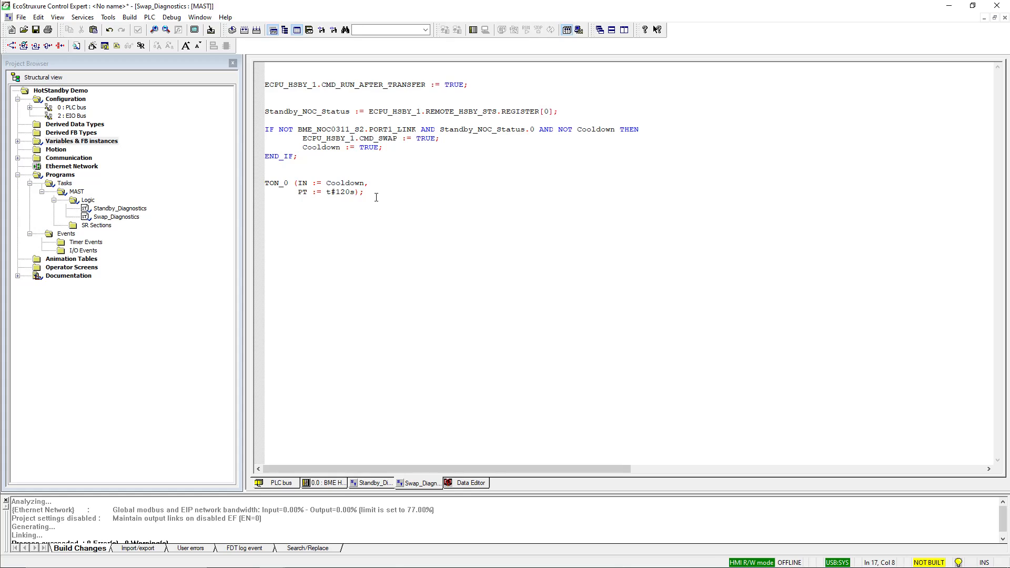
- Add IF TON_0.Q THEN Cooldown := FALSE; END_IF; below the timer call
type("IF")
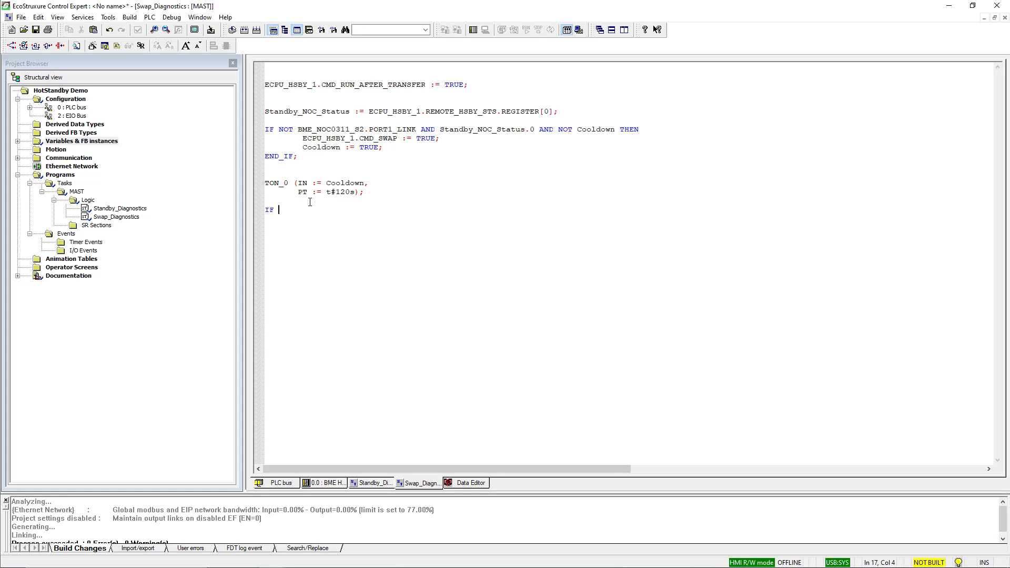
type("TON_0.")
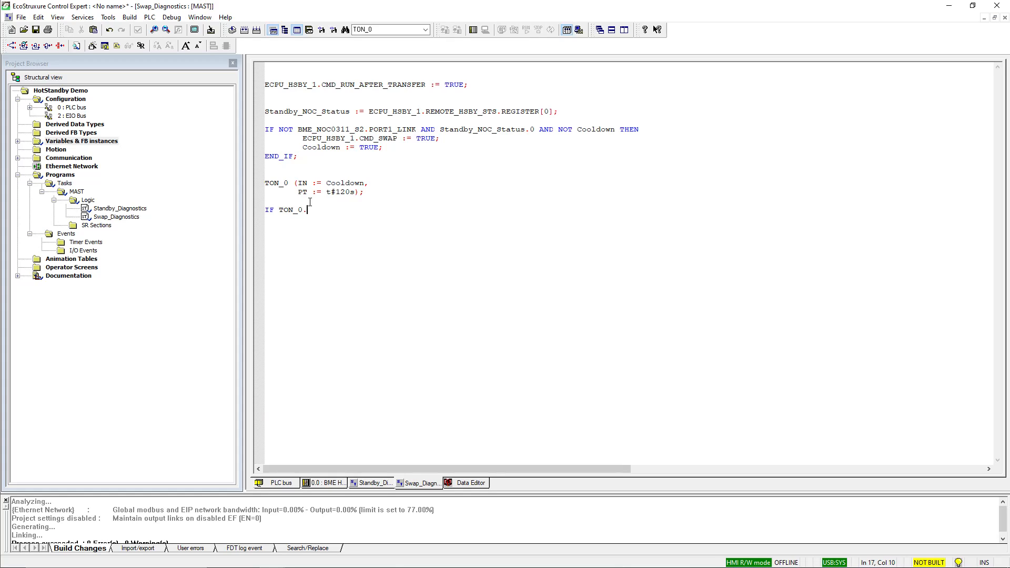
type("Q THEN")
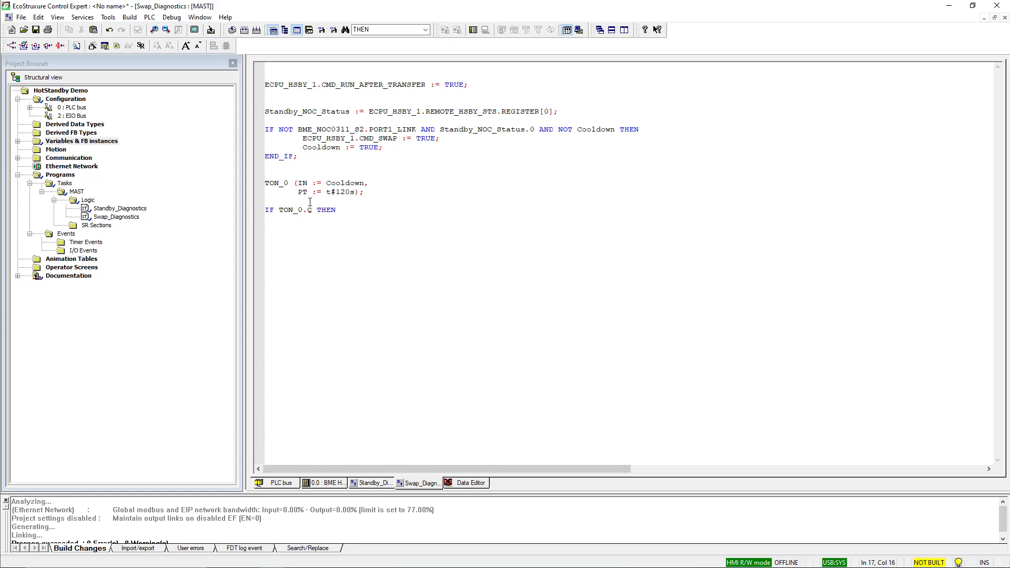
type("Cooldown")
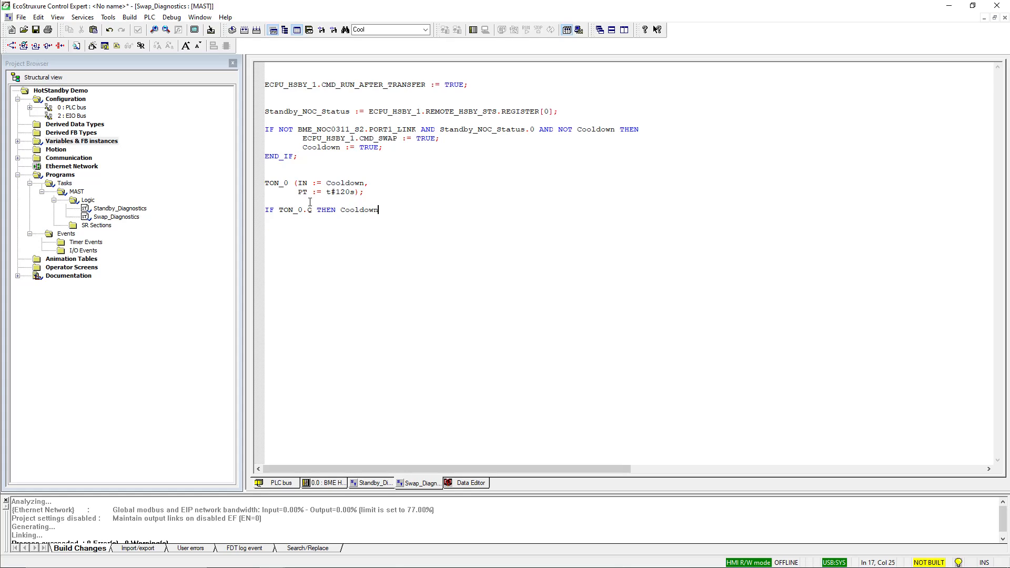
type(":= FALSE; END_IF")
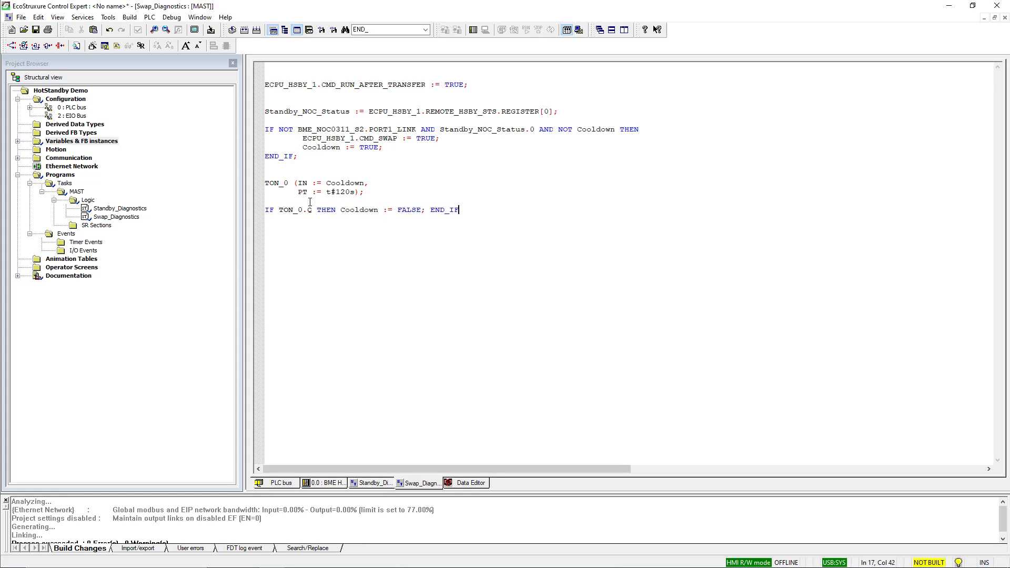
type(";")
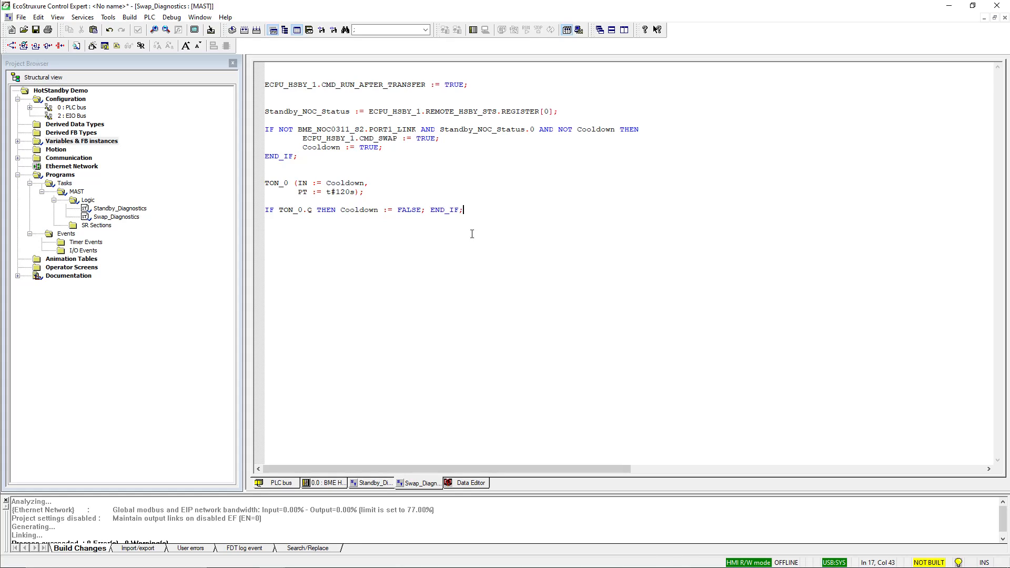
- Rebuild All Project with 0 errors and warnings, then connect to the PLC
left_click(132, 17)
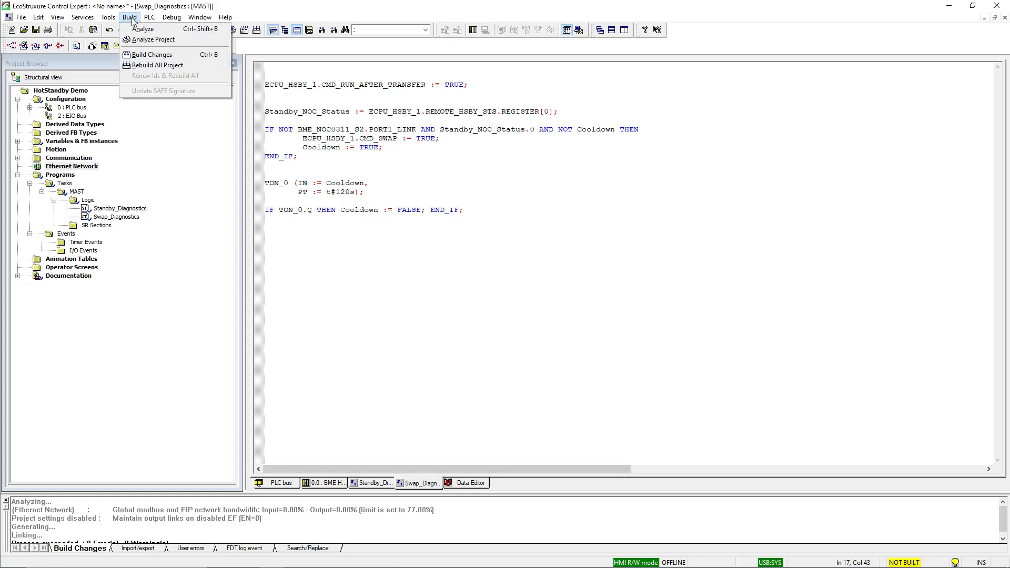
left_click(152, 55)
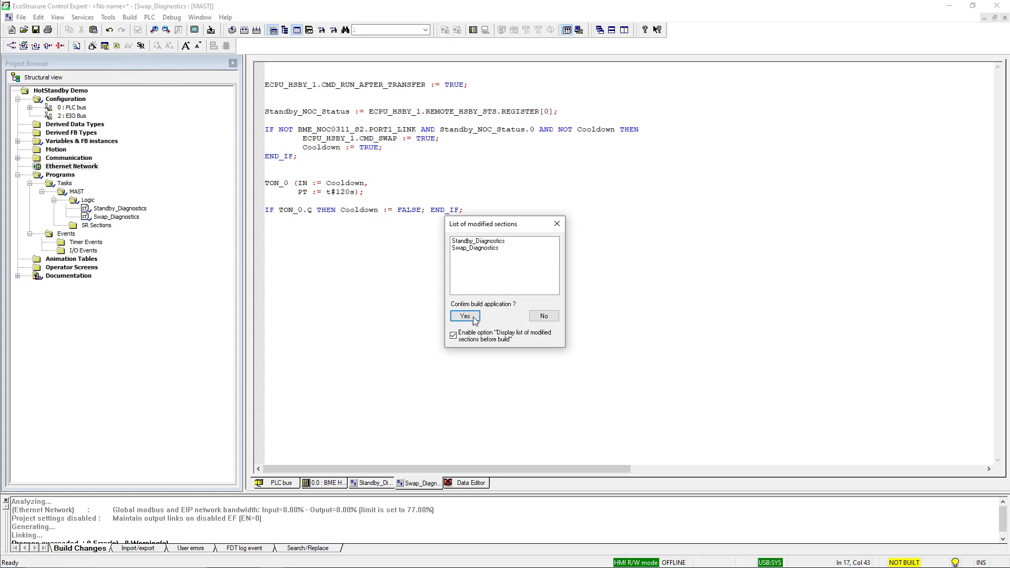
left_click(465, 316)
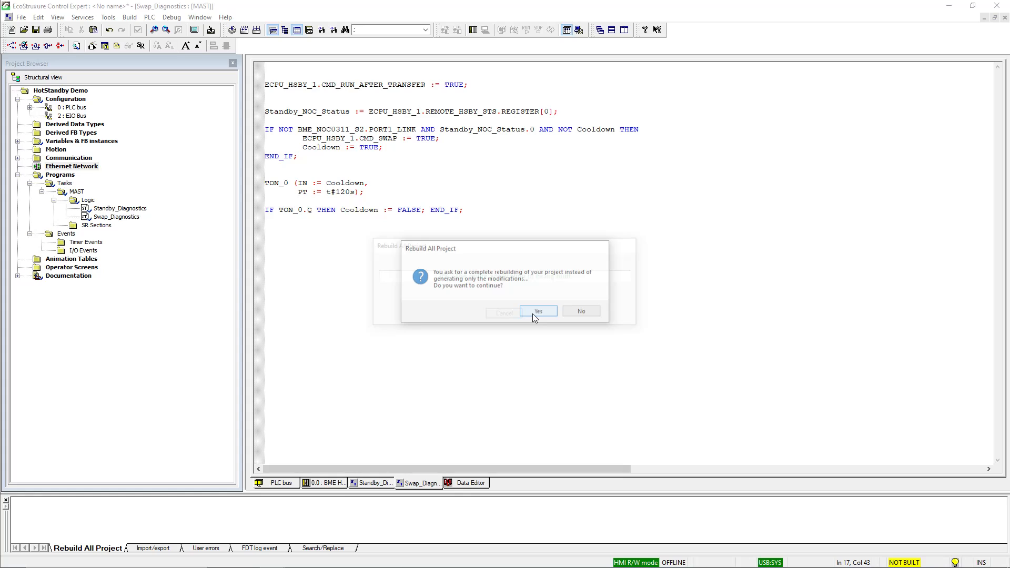
left_click(537, 311)
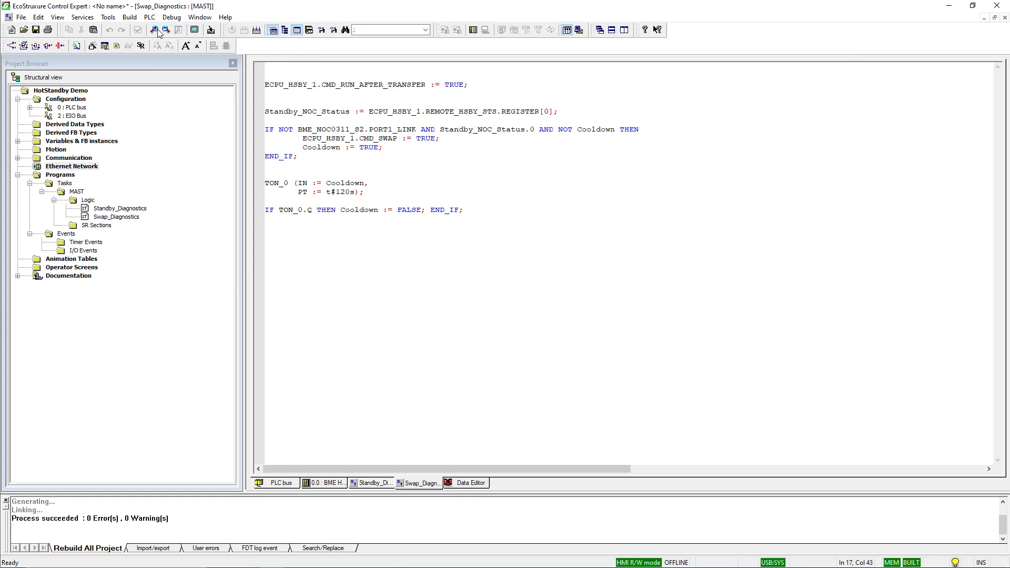
left_click(160, 17)
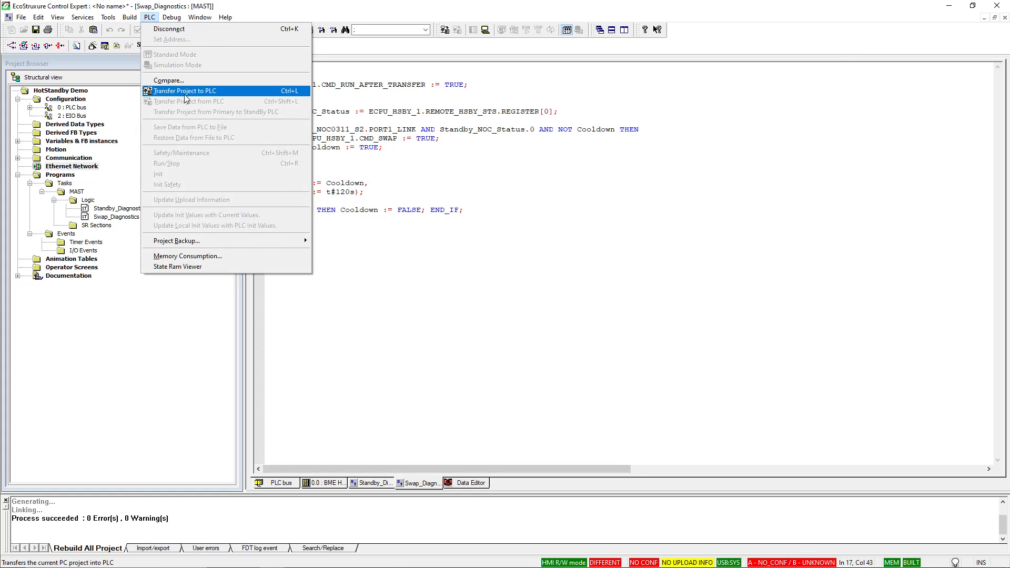
- Transfer the project to the PLC, run it, and copy it from primary to standby
left_click(185, 90)
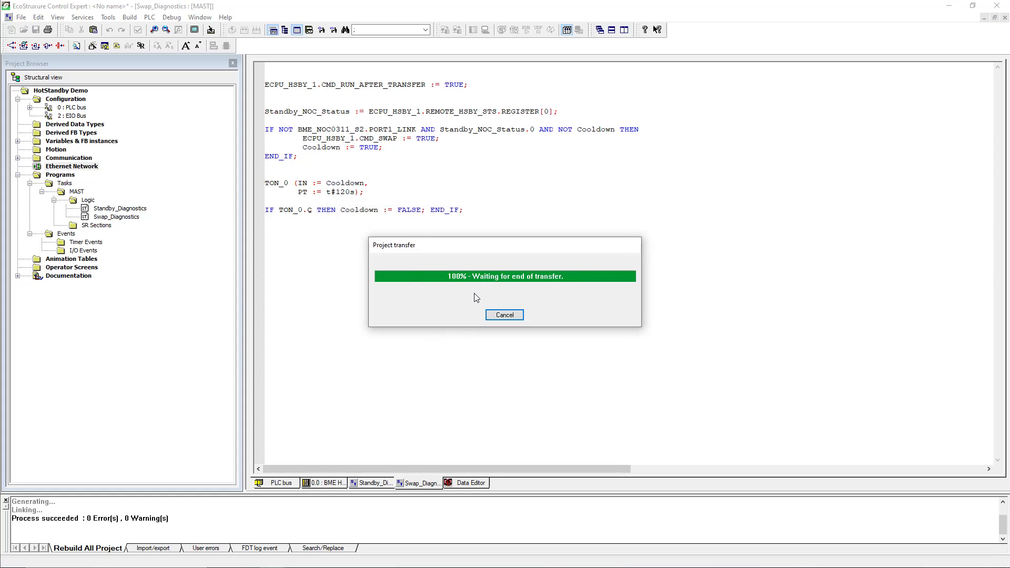
mouse_move(486, 294)
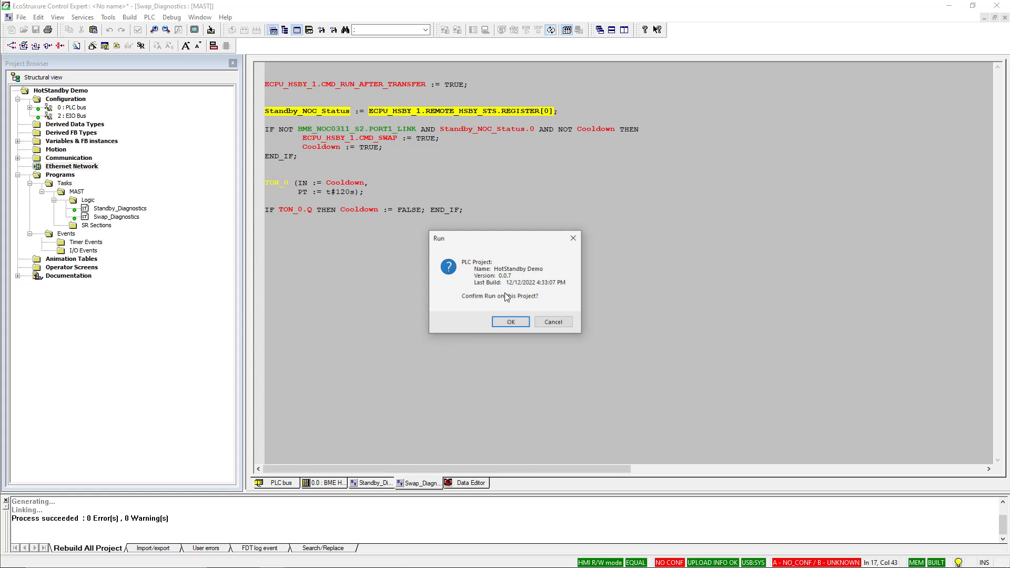
left_click(510, 322)
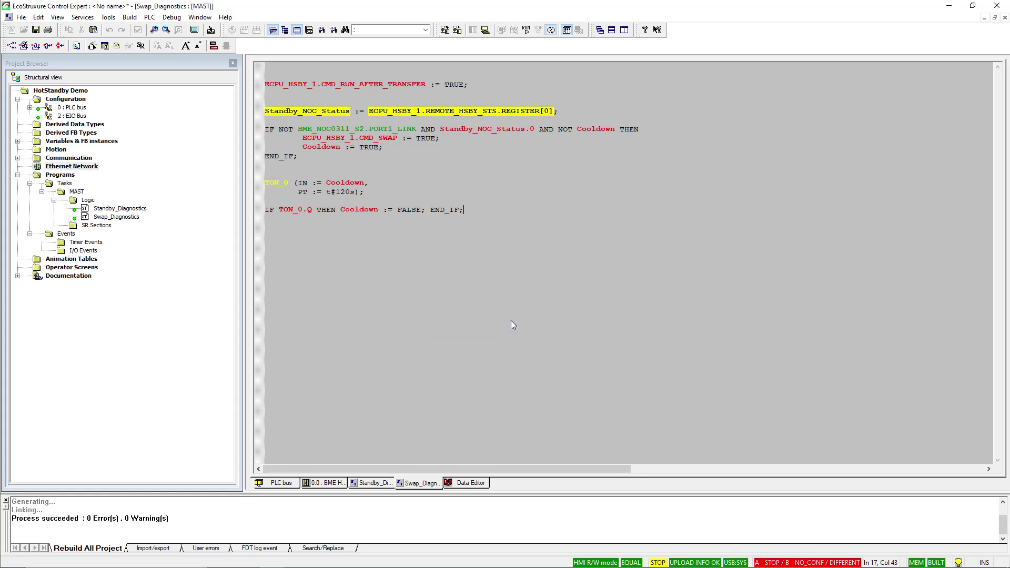
left_click(142, 17)
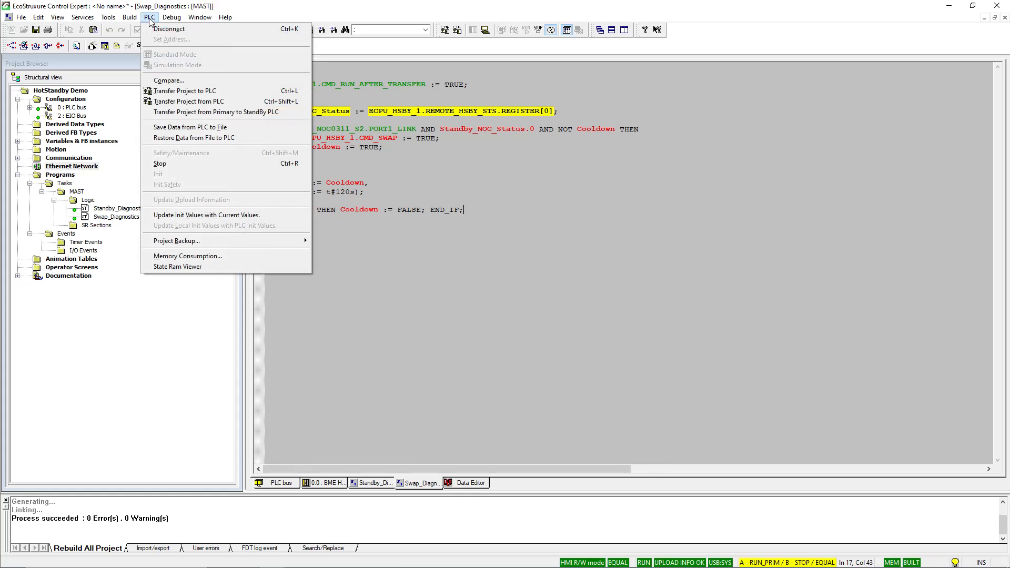
mouse_move(188, 101)
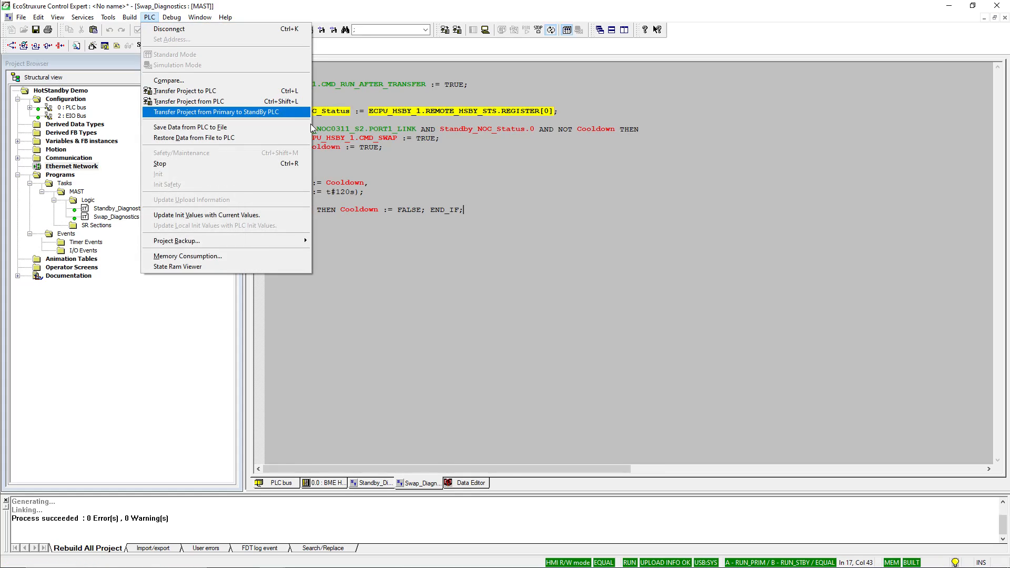
left_click(572, 244)
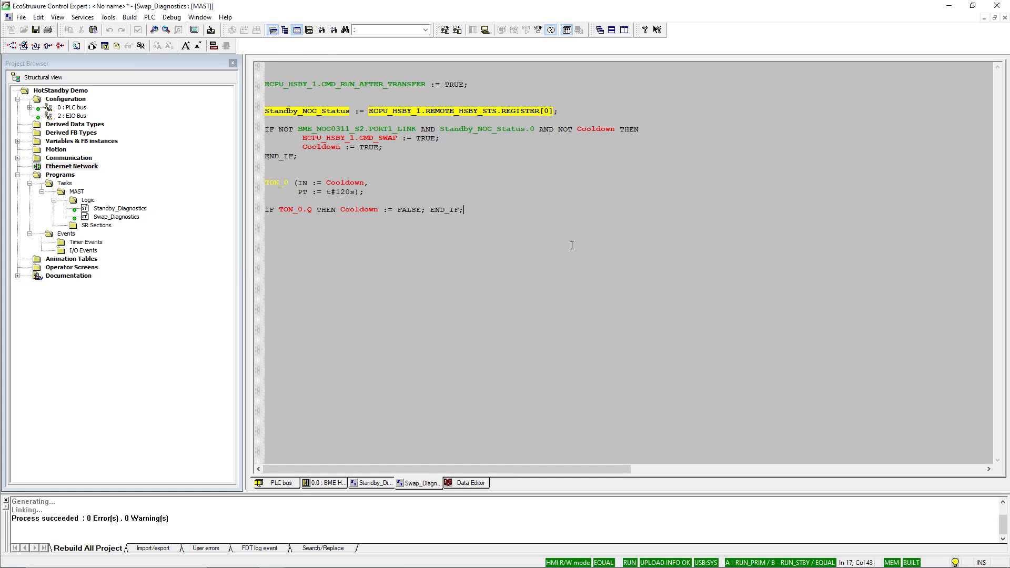
left_click(149, 17)
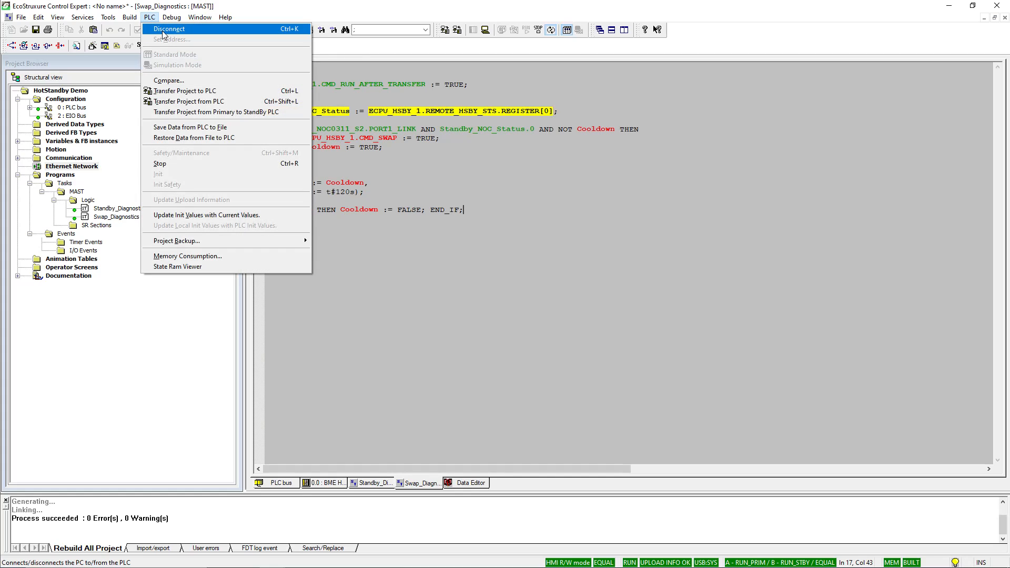
- Disconnect, then set the PLC address to 172.168.12.1 with TCPIP media and confirm
left_click(172, 29)
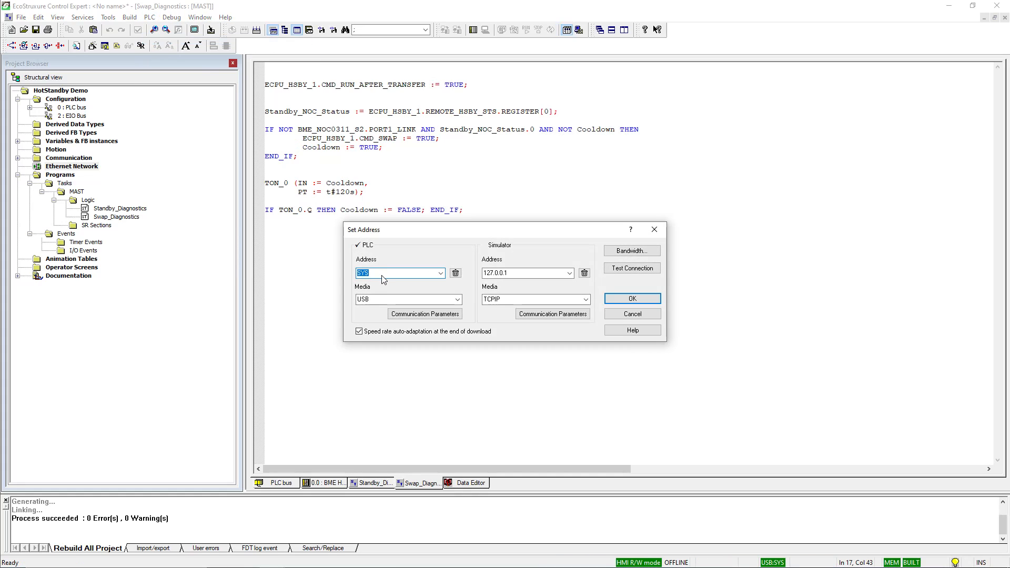
type("172.168.12")
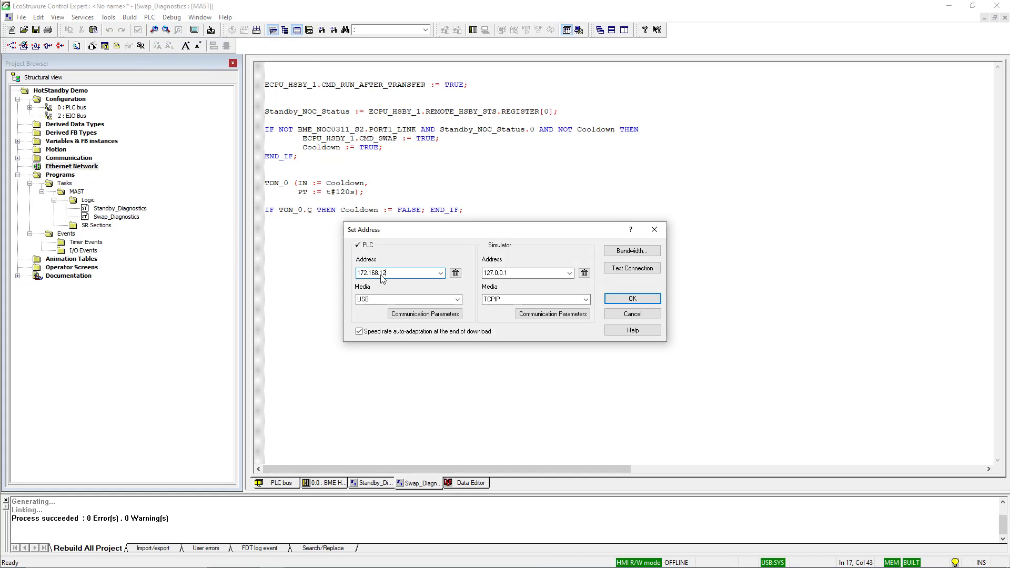
left_click(456, 298)
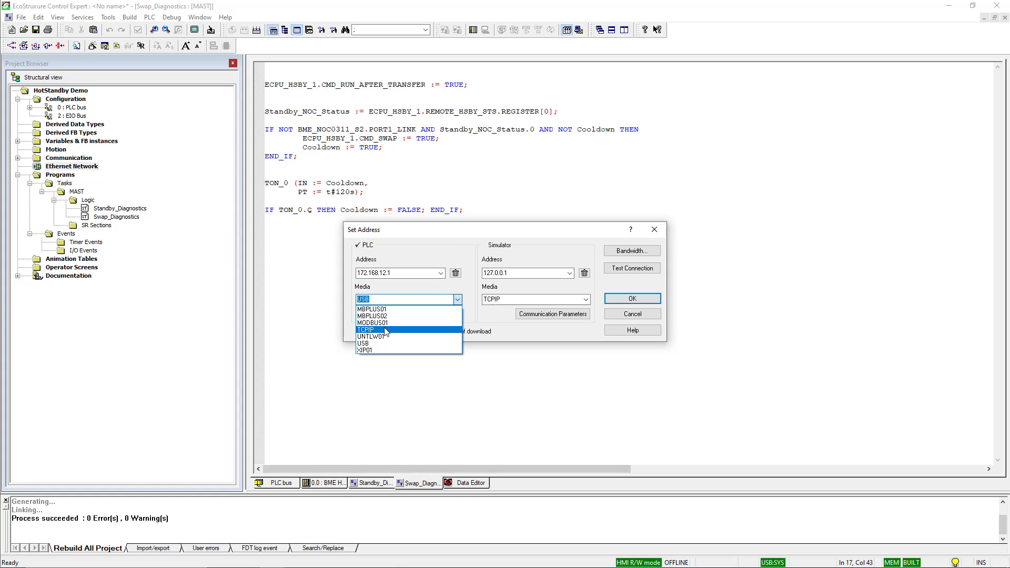
left_click(366, 329)
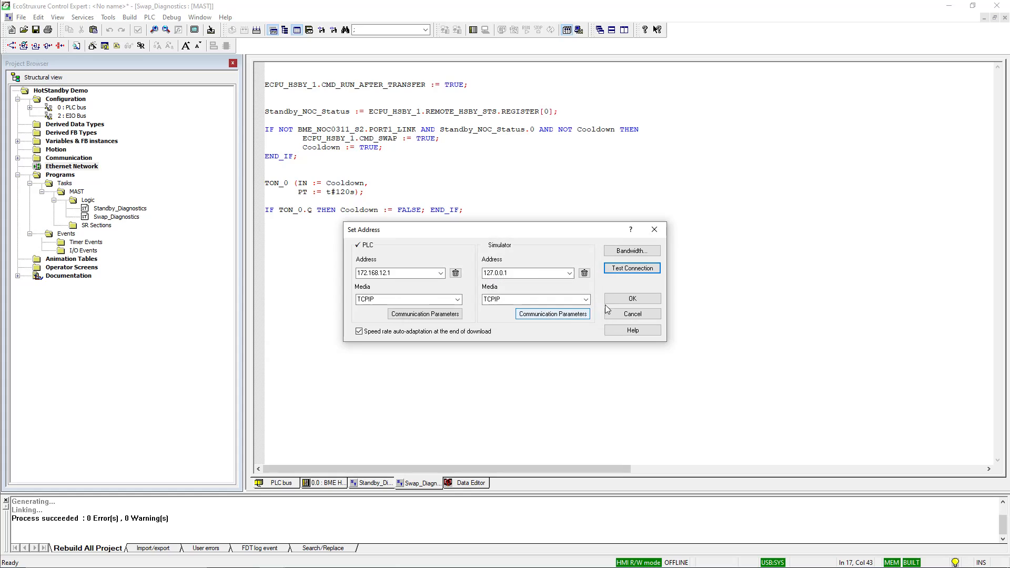
left_click(631, 298)
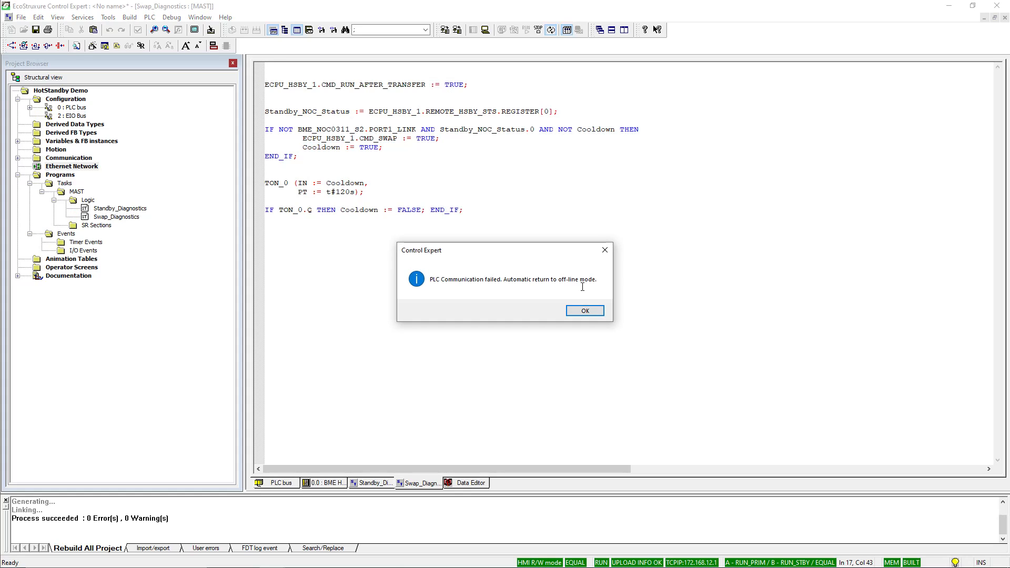
- Dismiss the communication-failed message, leaving B as RUN_PRIM and A as RUN_STBY
left_click(584, 311)
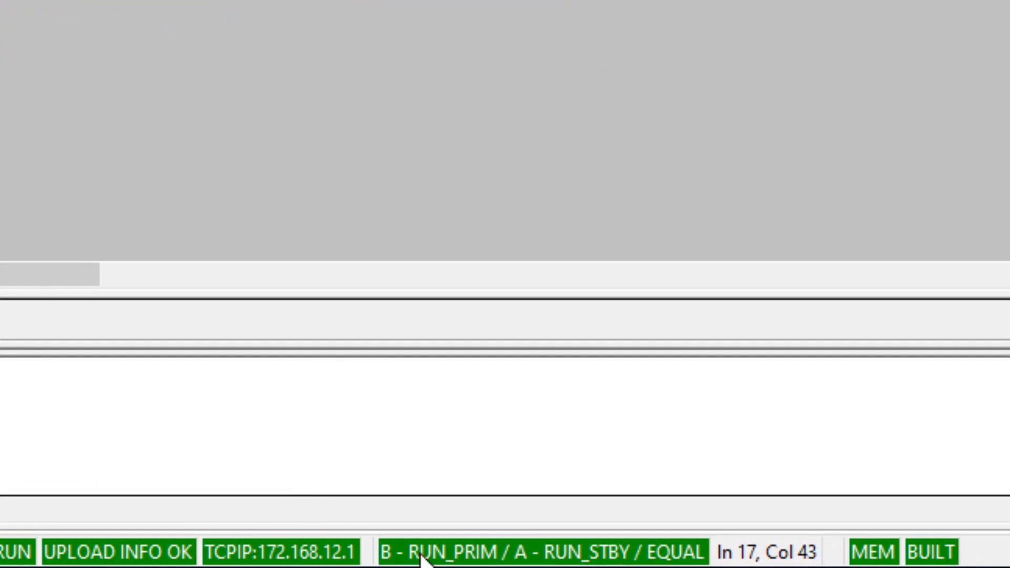
mouse_move(421, 63)
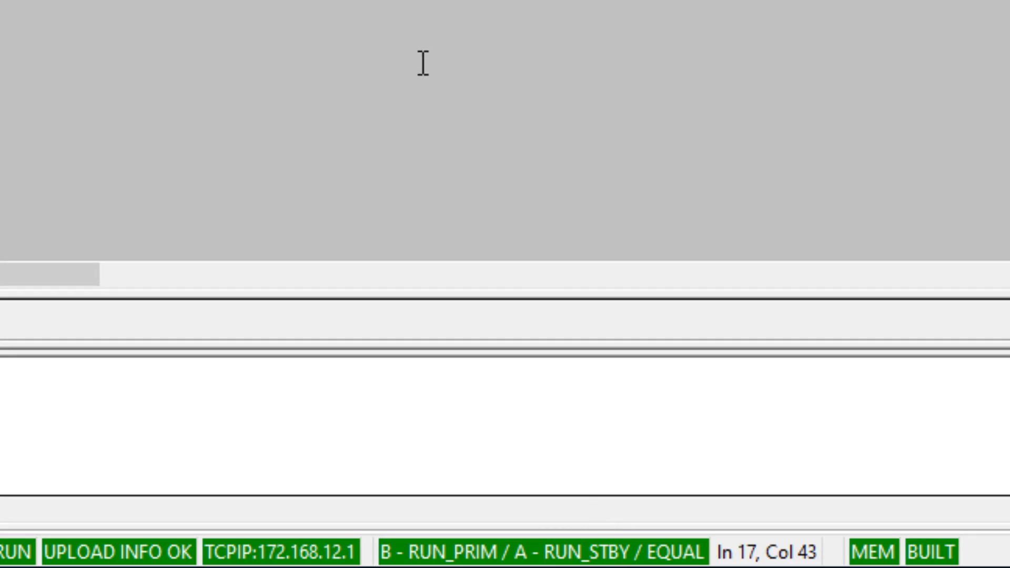